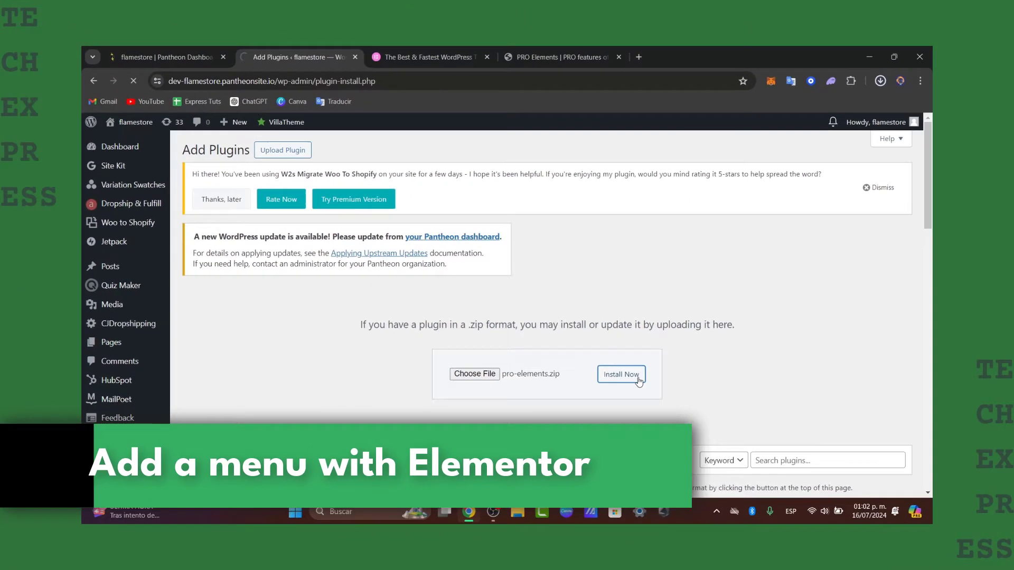
Step: Install the uploaded pro-elements.zip plugin, then browse the Elementor Hello Theme product page
click(620, 374)
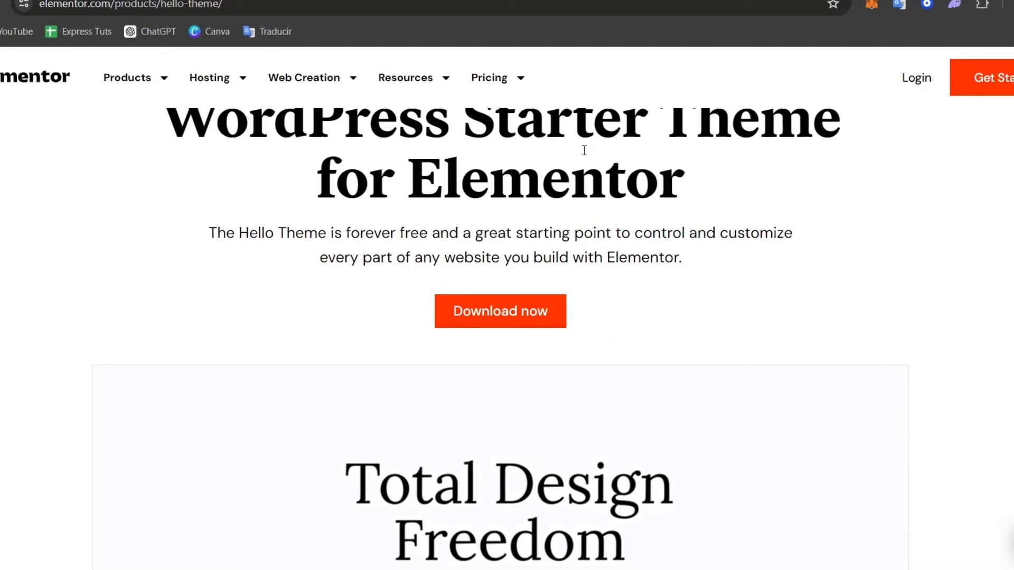
scroll(down, 3)
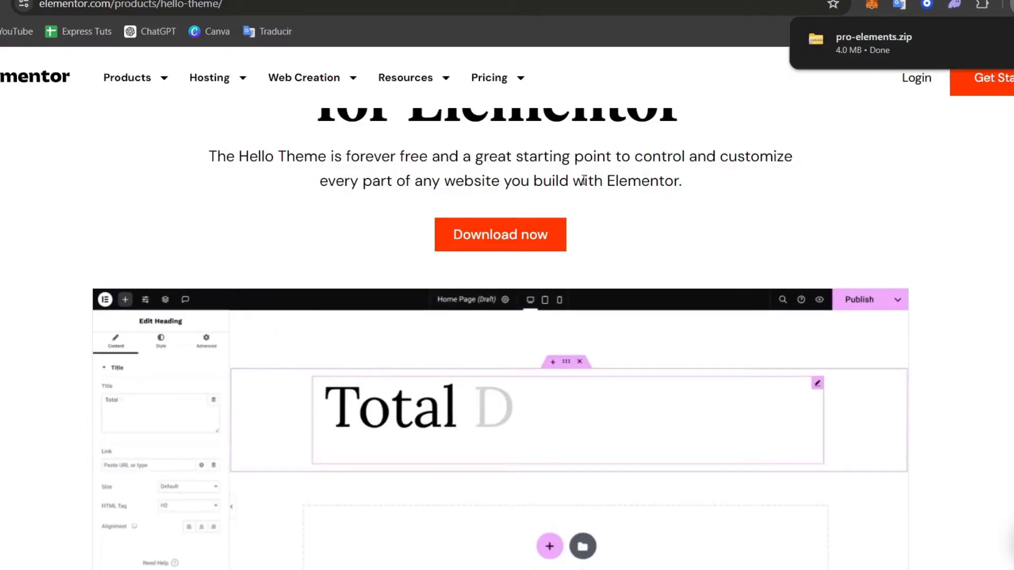
scroll(up, 3)
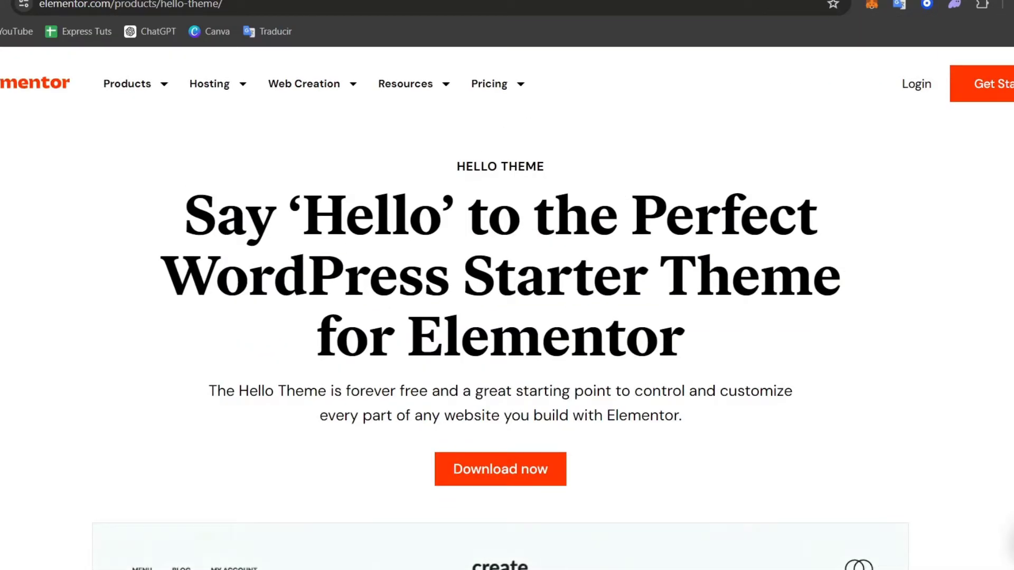
Step: Browse Elementor's hosting pricing plans on elementor.com from top to bottom
click(490, 83)
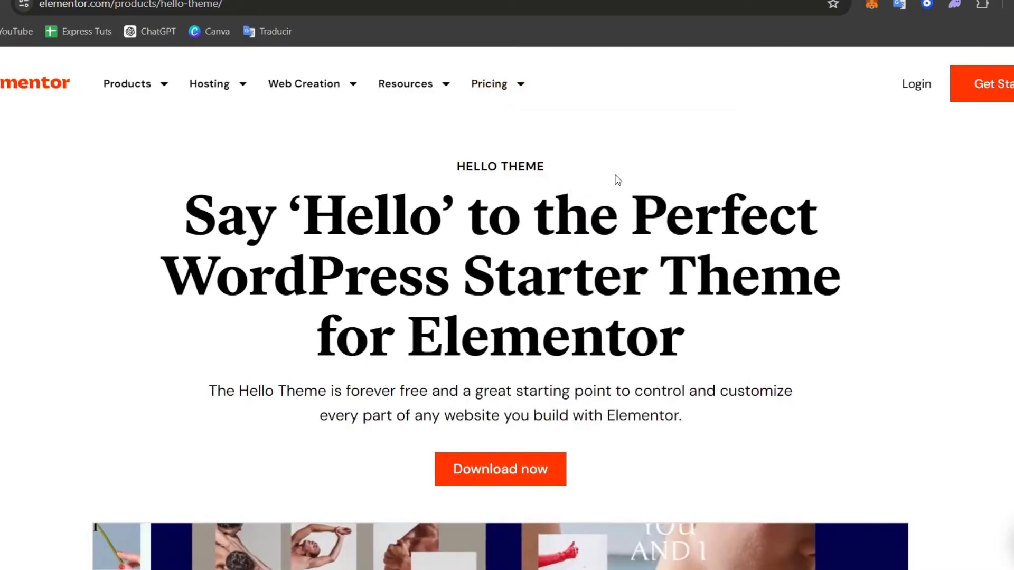
click(489, 83)
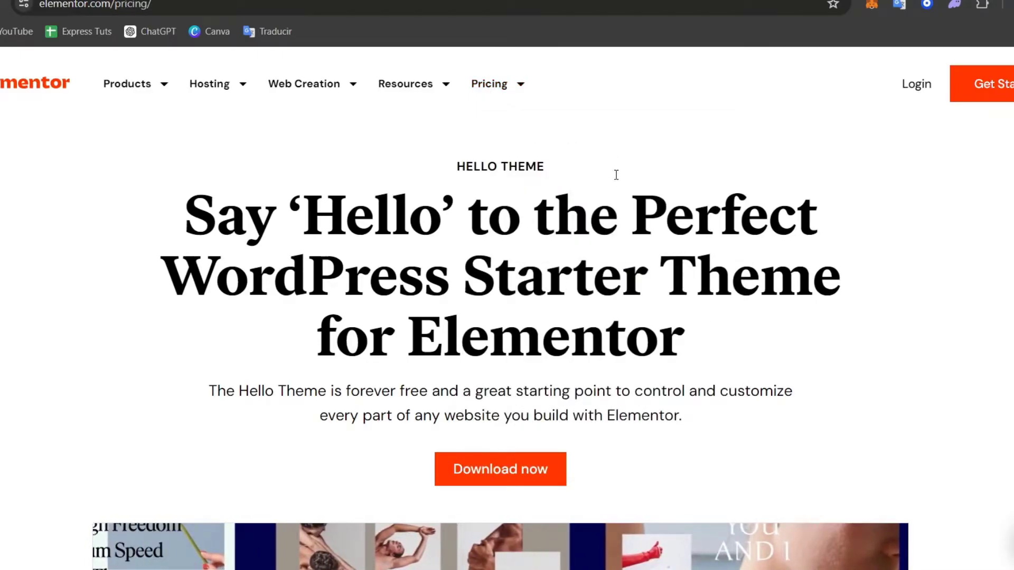
scroll(down, 3)
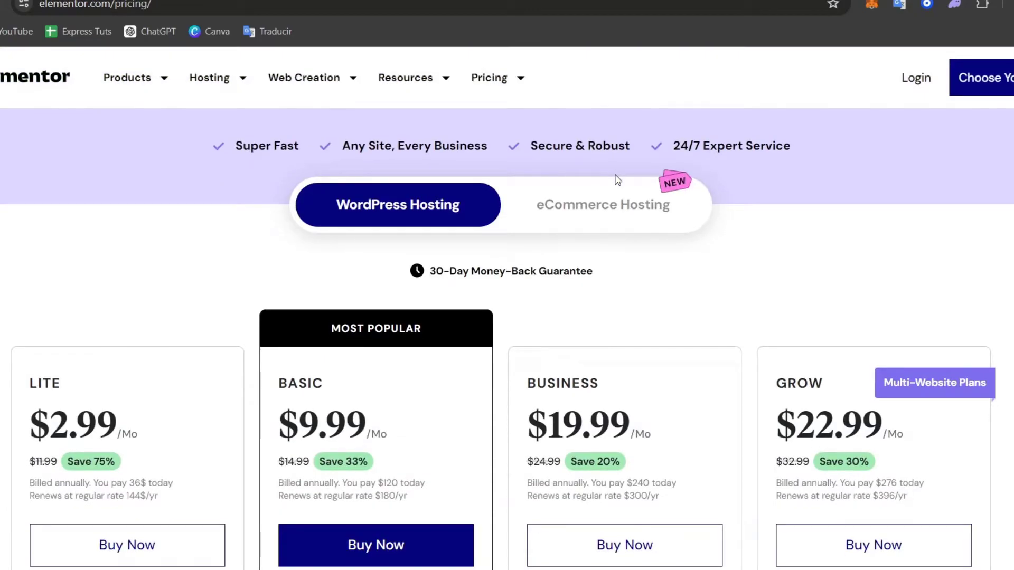
scroll(down, 3)
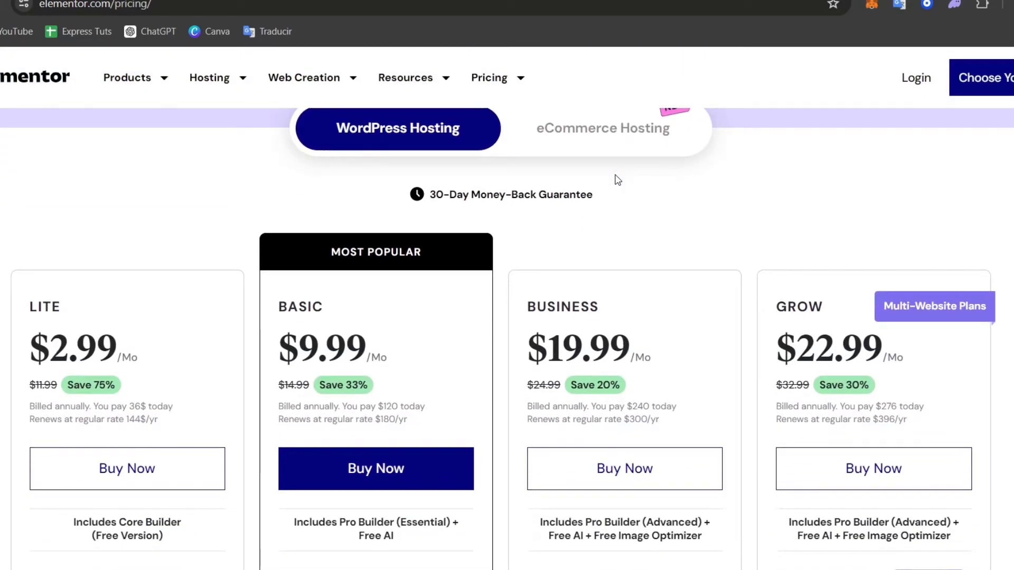
scroll(down, 3)
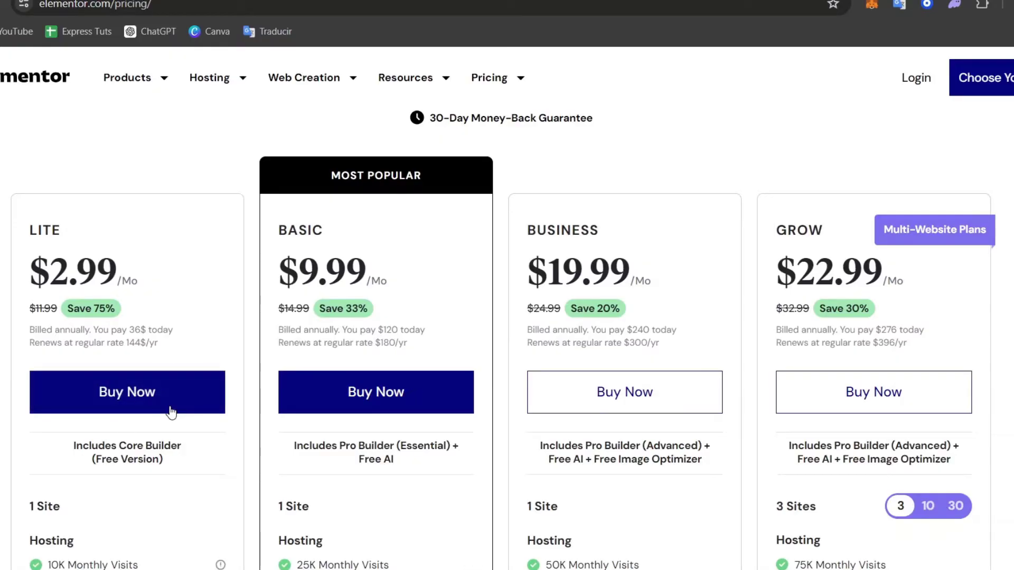
scroll(down, 3)
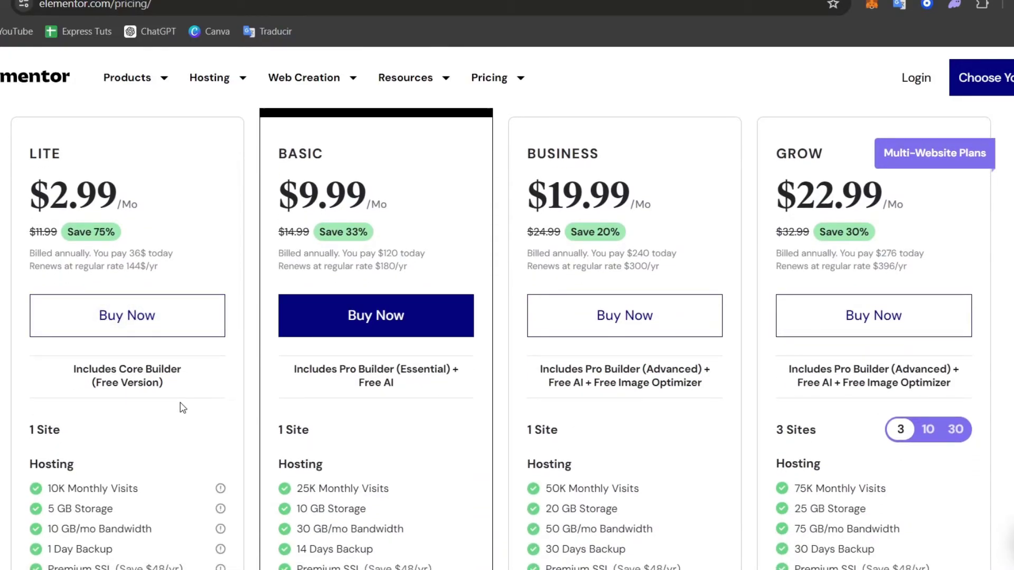
scroll(up, 3)
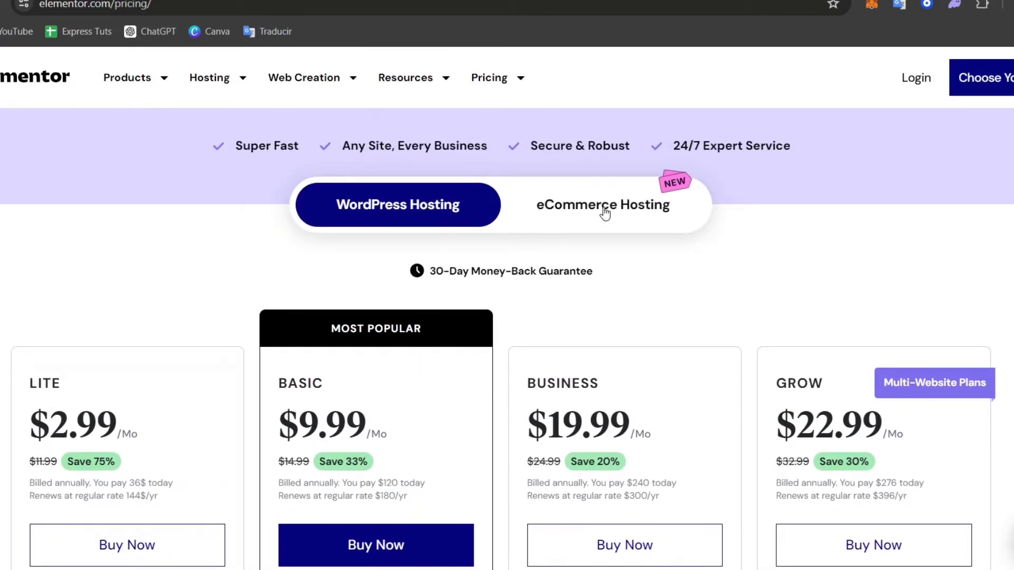
scroll(up, 3)
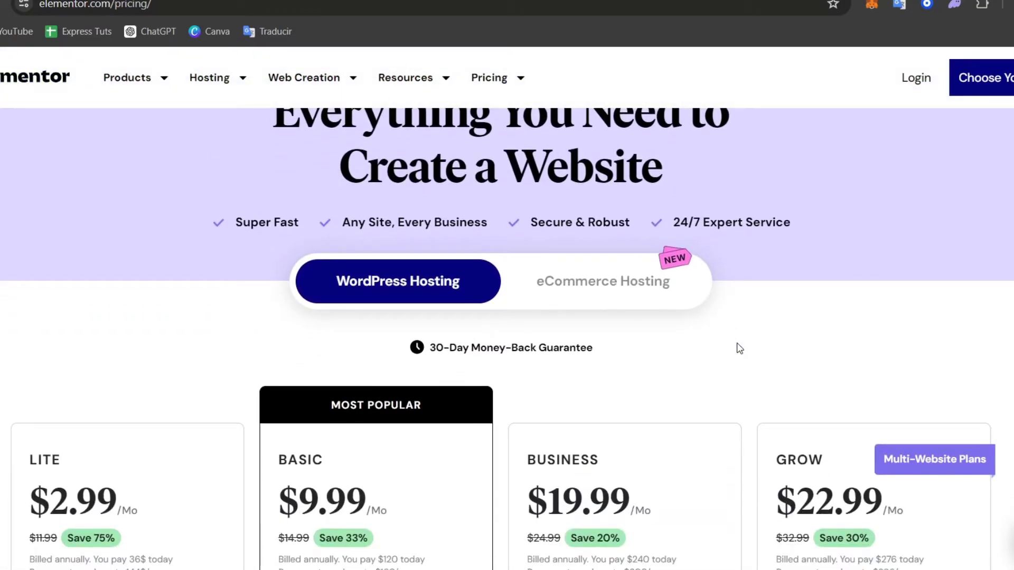
scroll(down, 3)
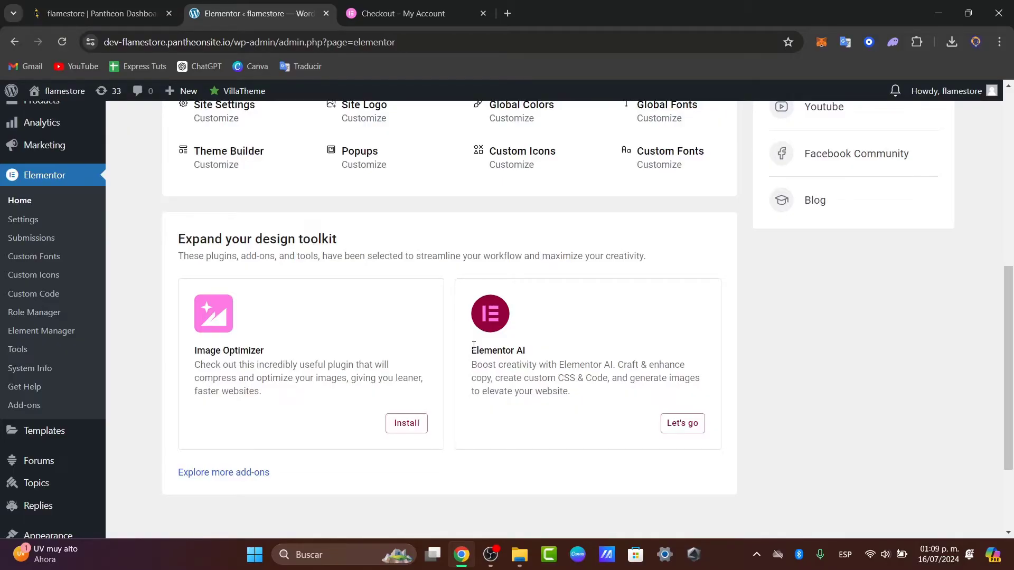
Step: Navigate to Appearance > Menus in the WordPress admin
scroll(up, 3)
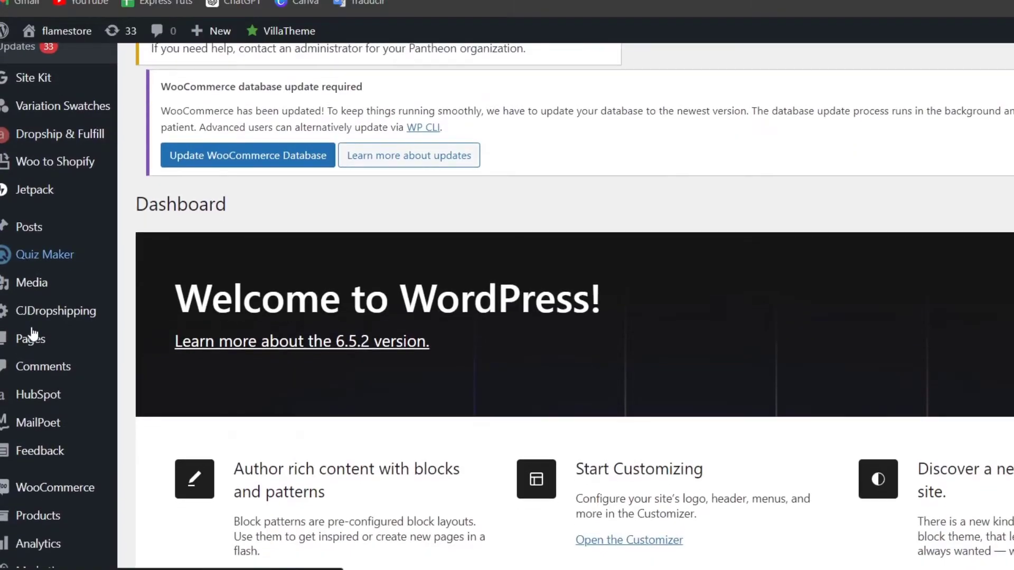
scroll(down, 3)
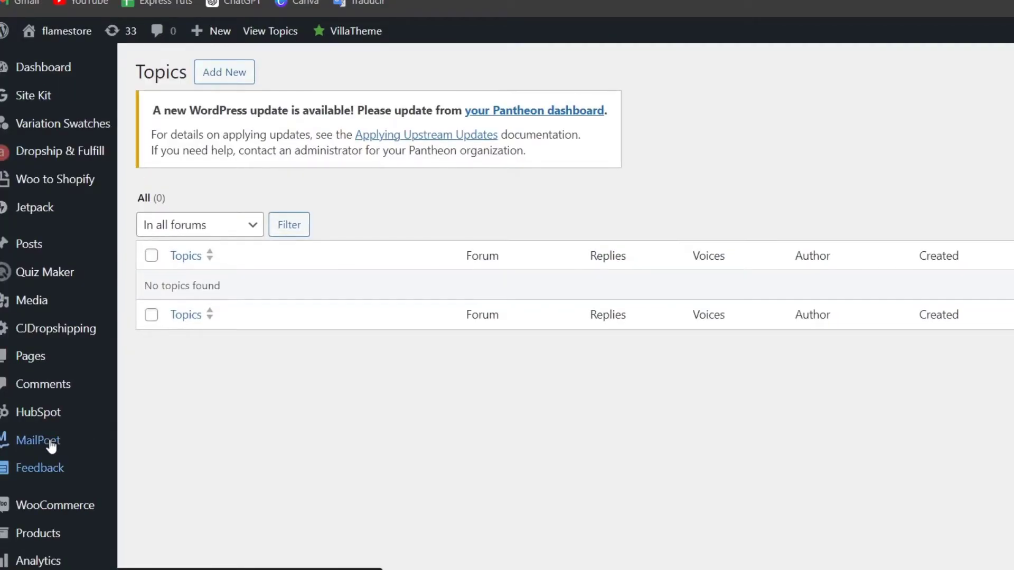
scroll(down, 3)
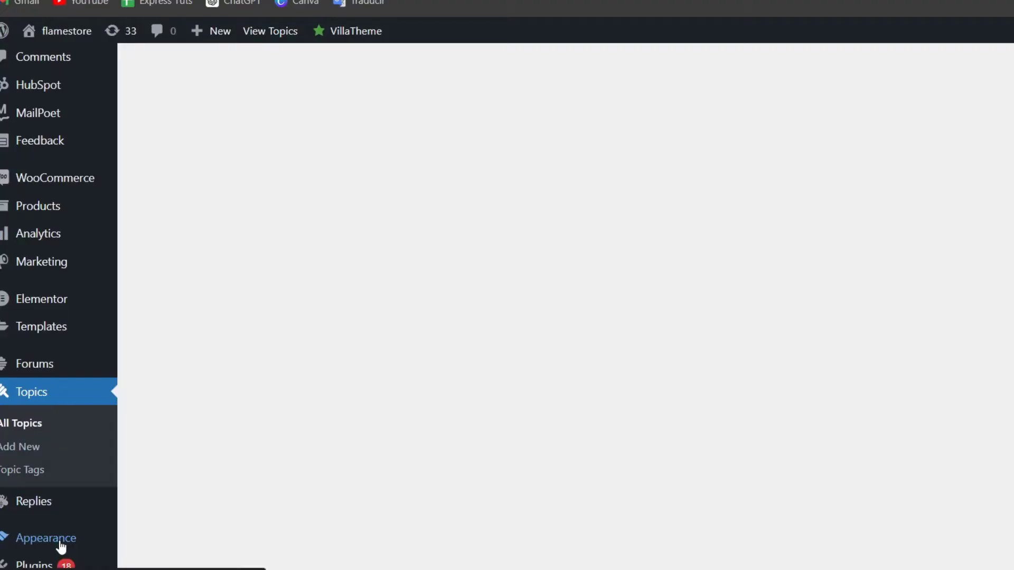
click(46, 538)
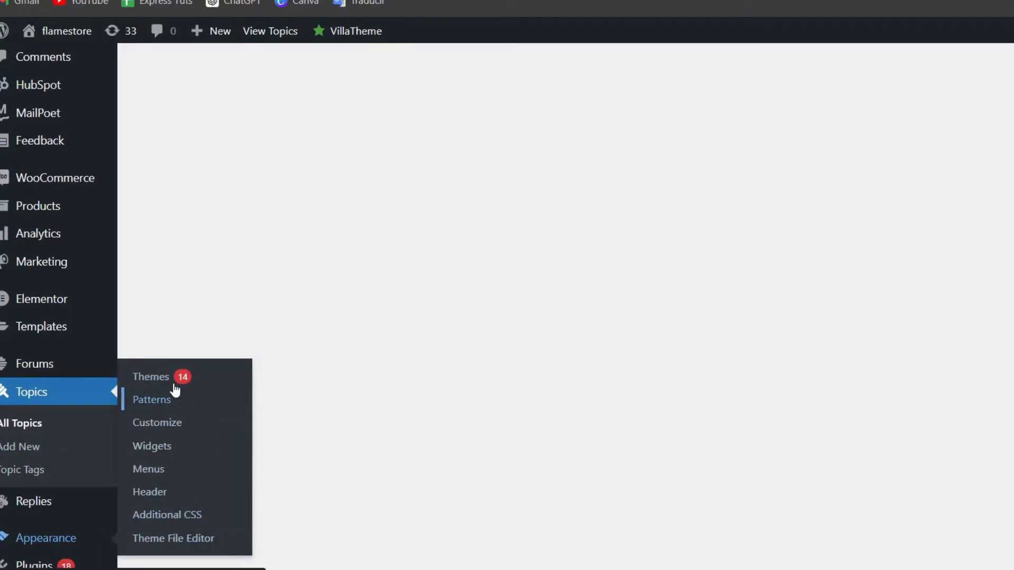
mouse_move(183, 475)
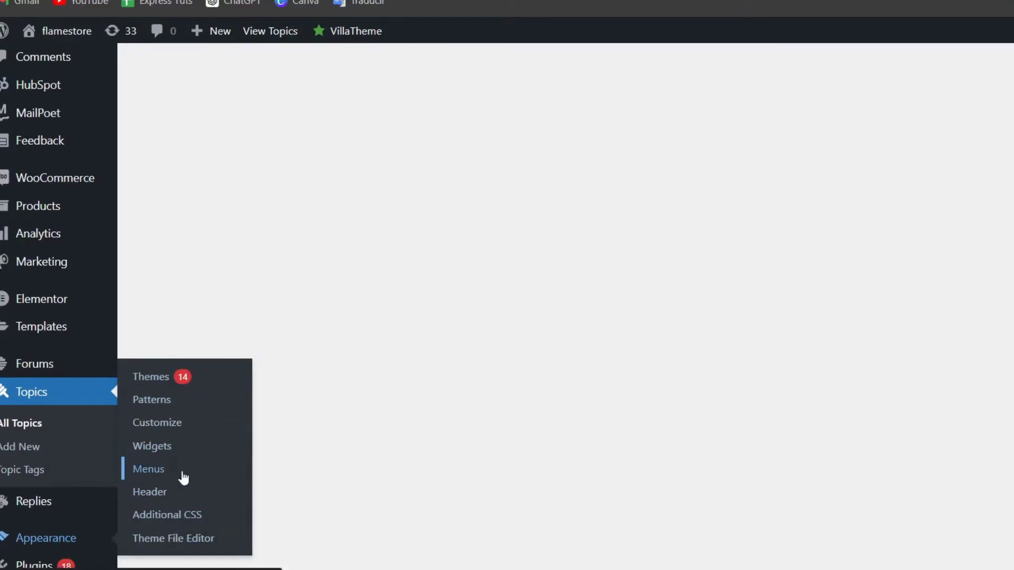
click(148, 469)
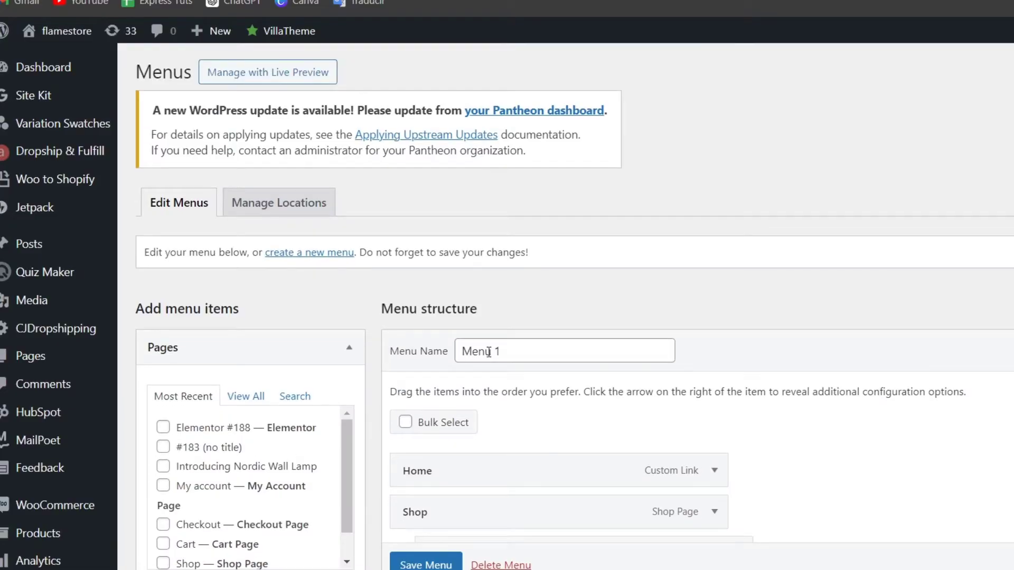
Step: View Manage Locations showing the Navigation Menu location assigned to Menu 1
scroll(down, 3)
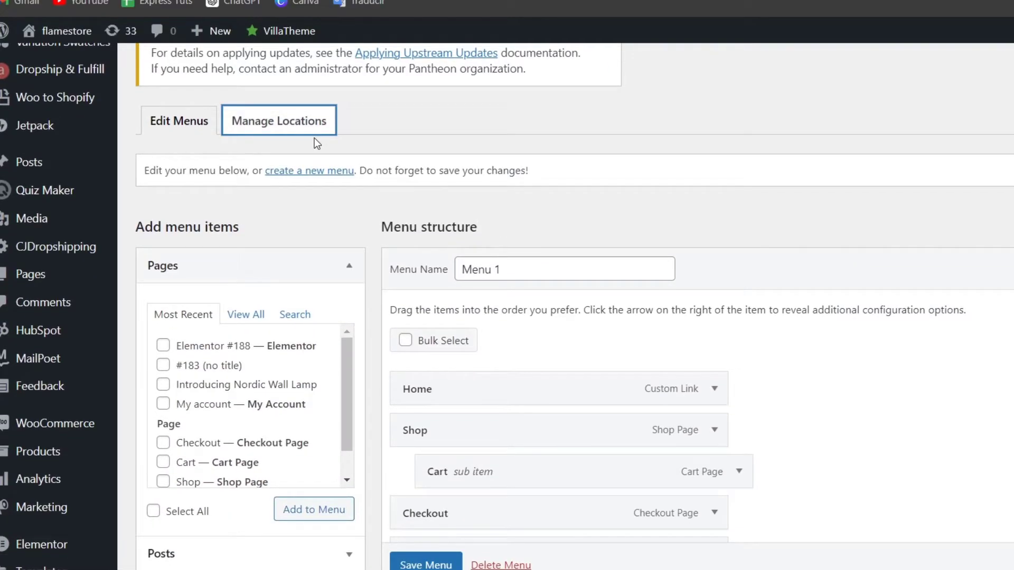
click(278, 120)
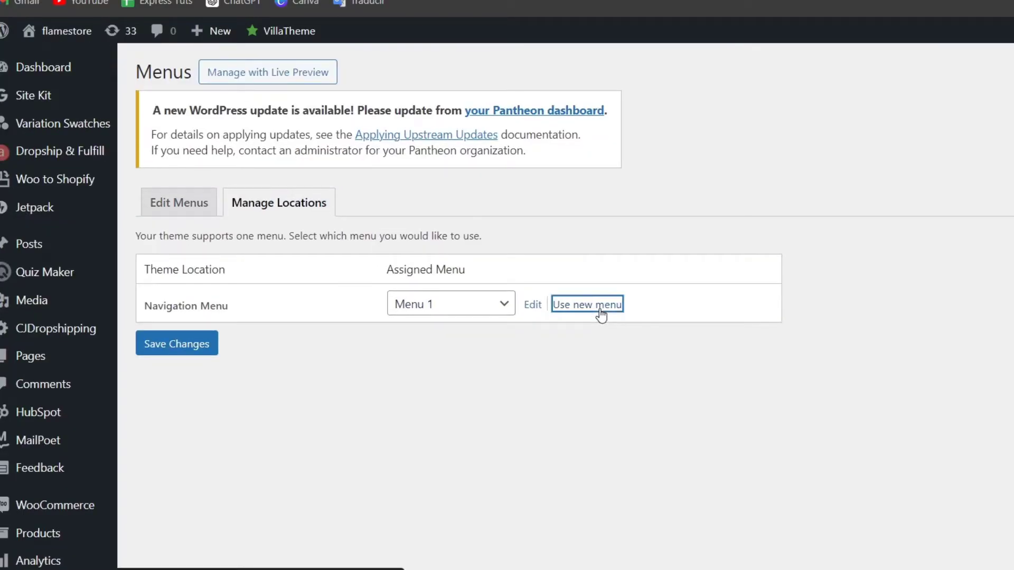
Step: Create a new menu named 'Elementor Menu' for the Navigation Menu location
click(587, 305)
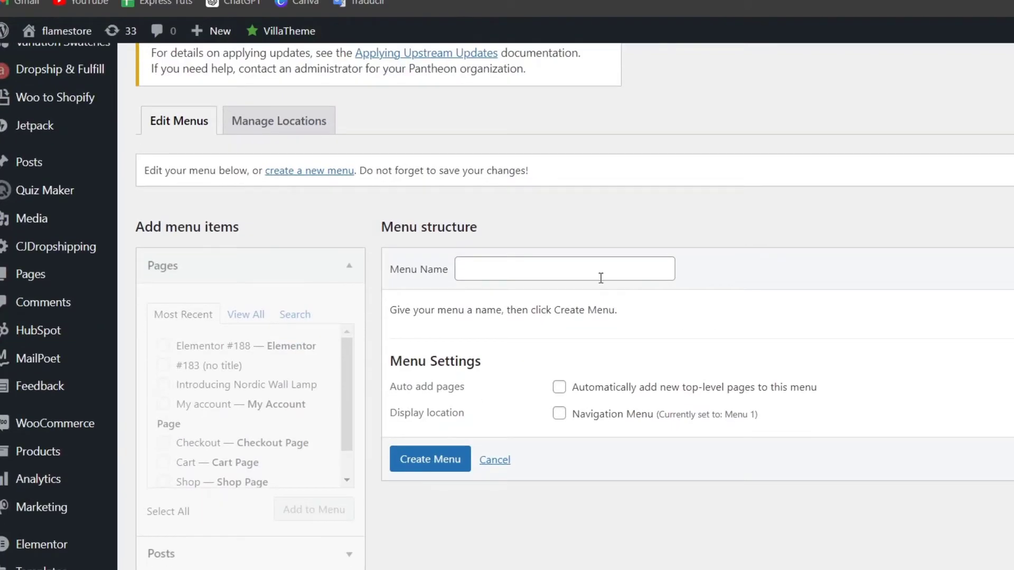
click(564, 268)
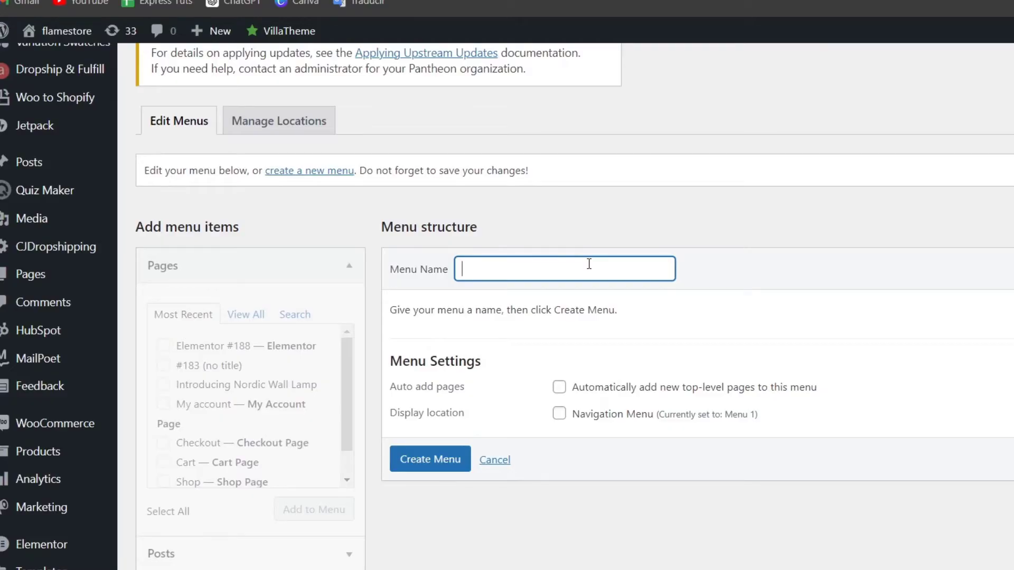
text(Elmentor)
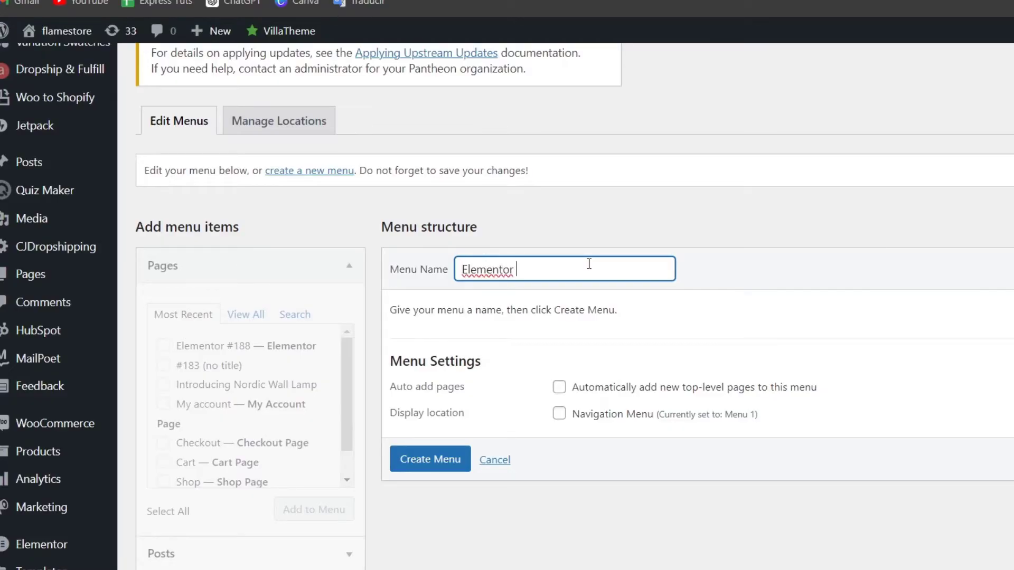
text(Menu)
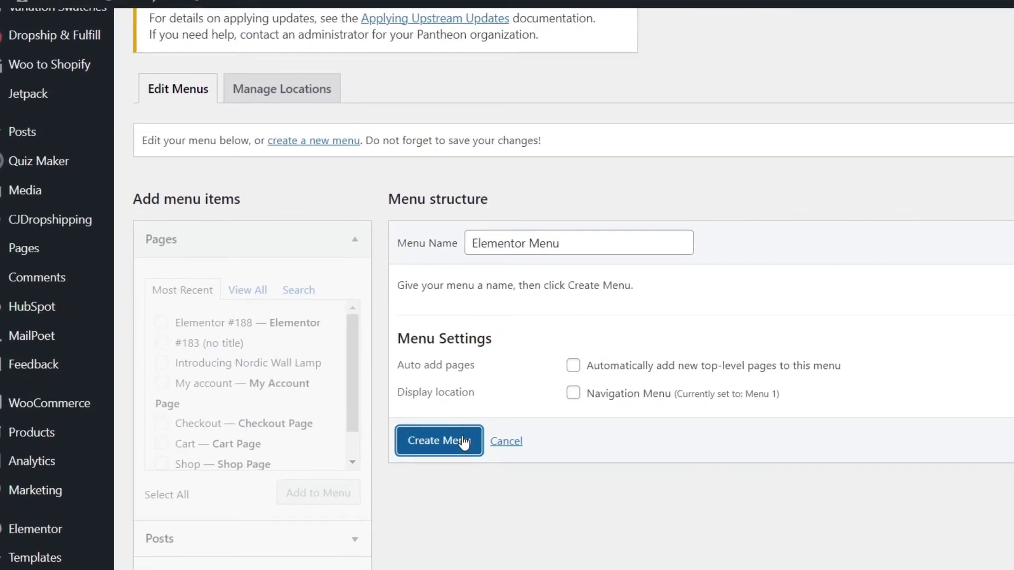
scroll(down, 3)
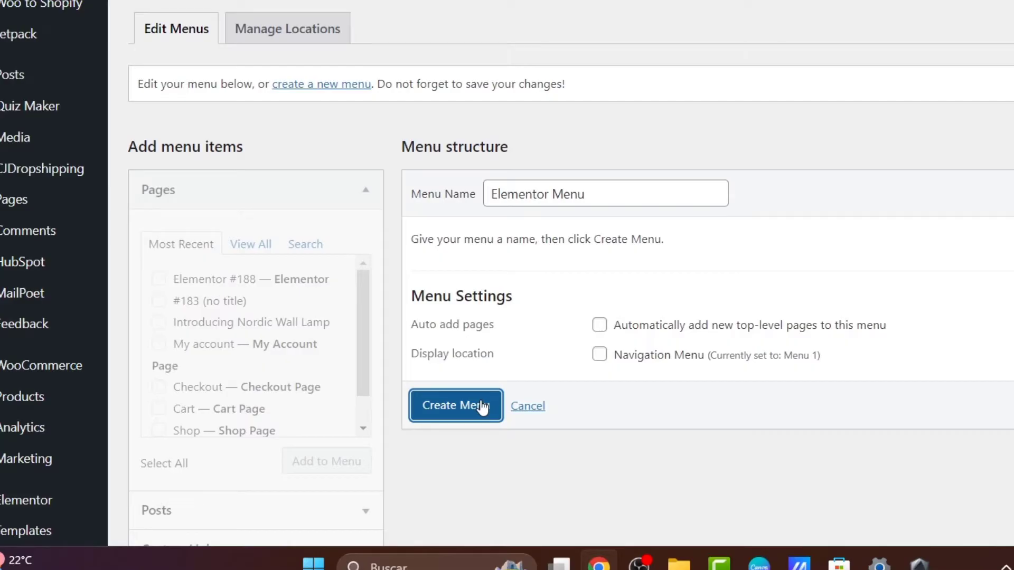
click(455, 405)
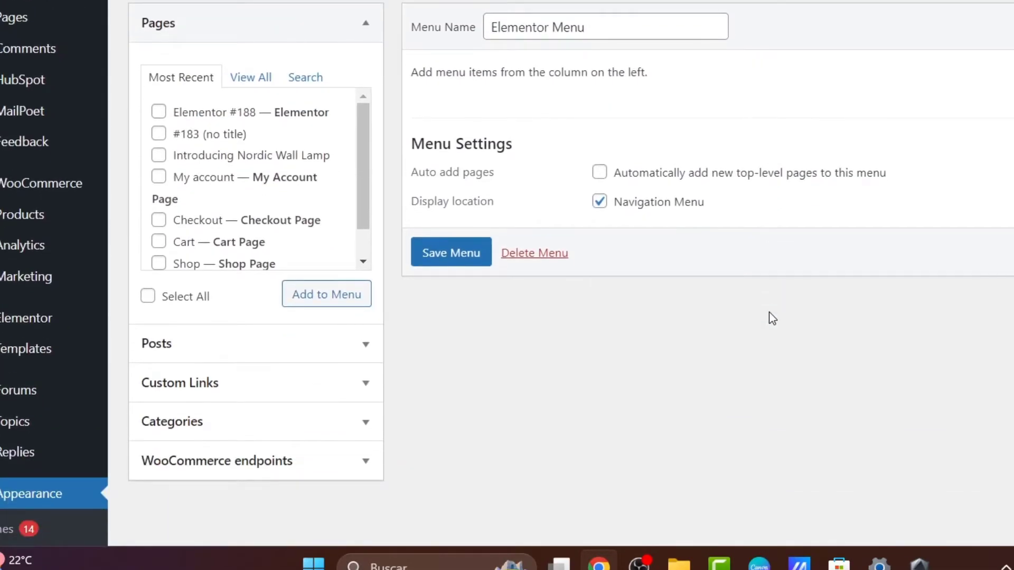
Step: Add the Home, Shop and Elementor #188 pages to the menu from Pages > View All
scroll(up, 3)
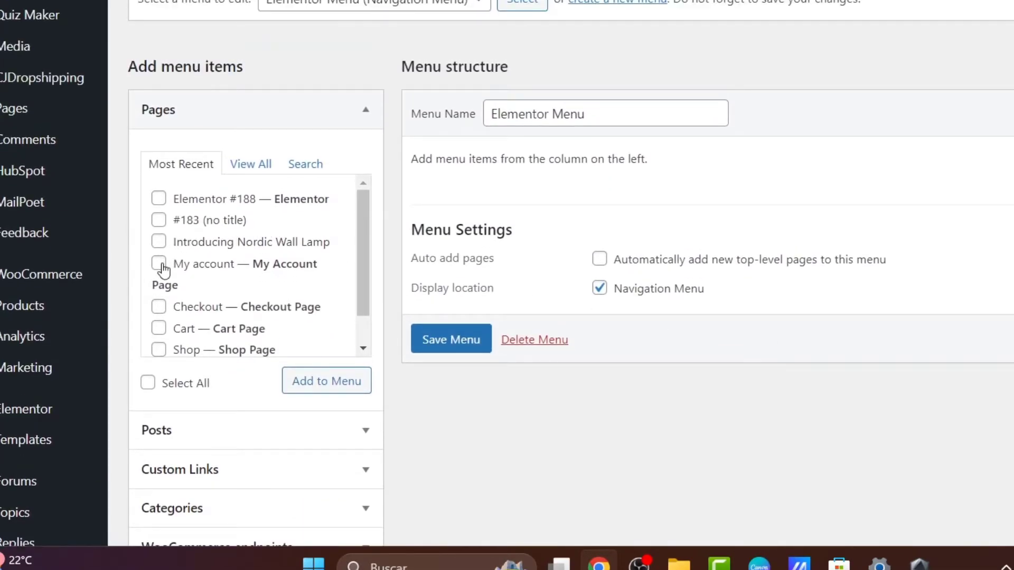
click(158, 263)
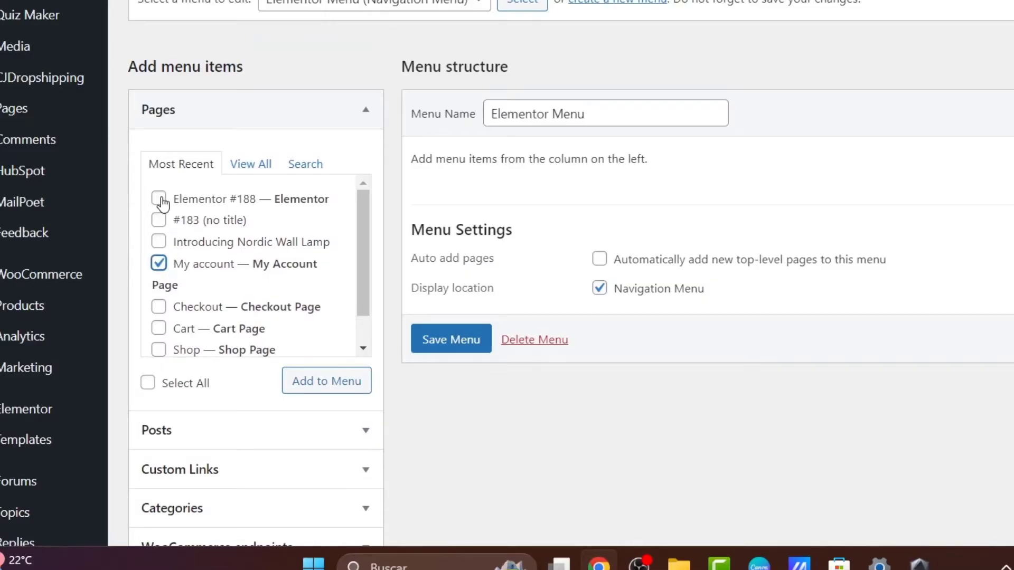
click(251, 164)
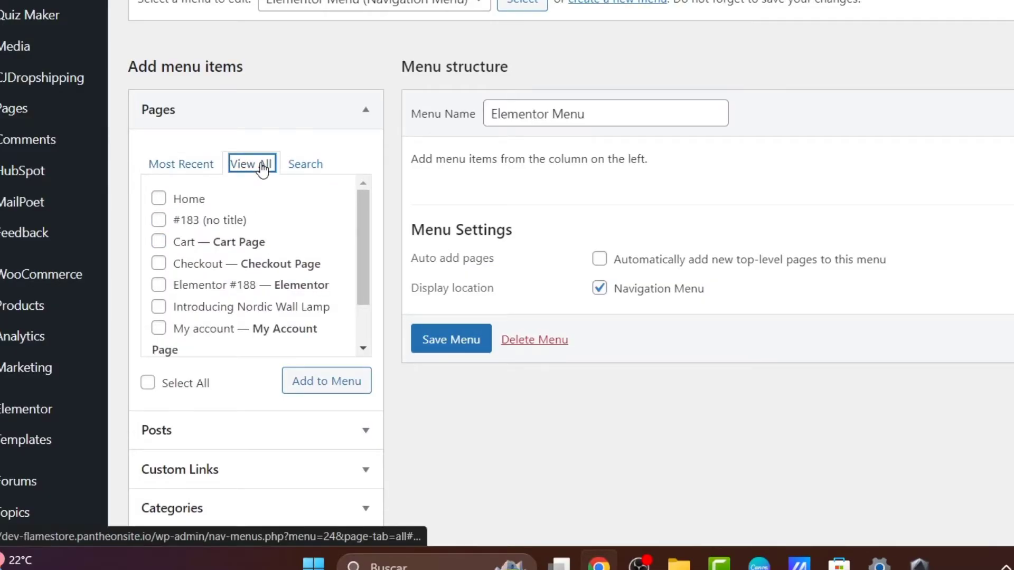
click(158, 198)
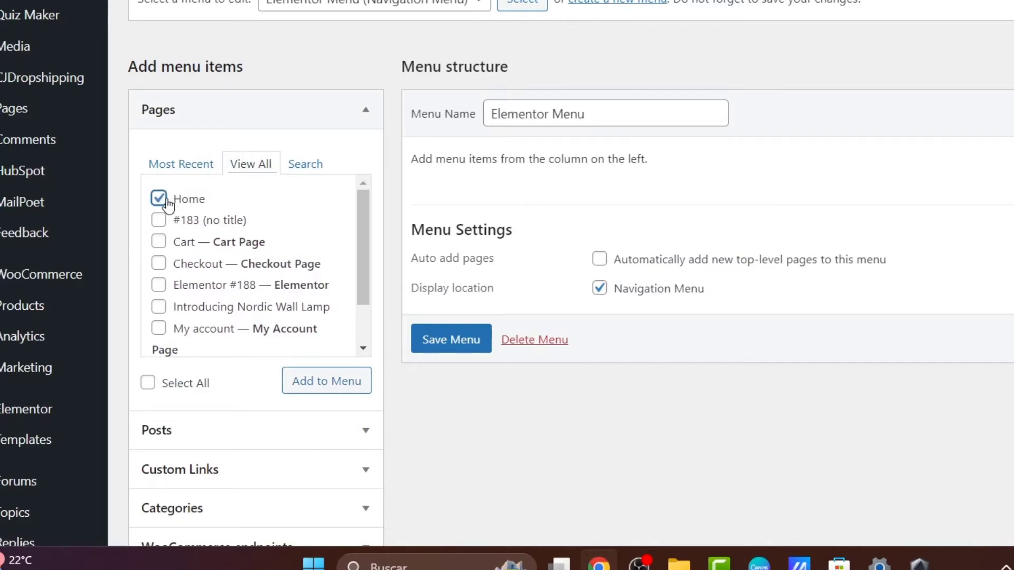
scroll(down, 3)
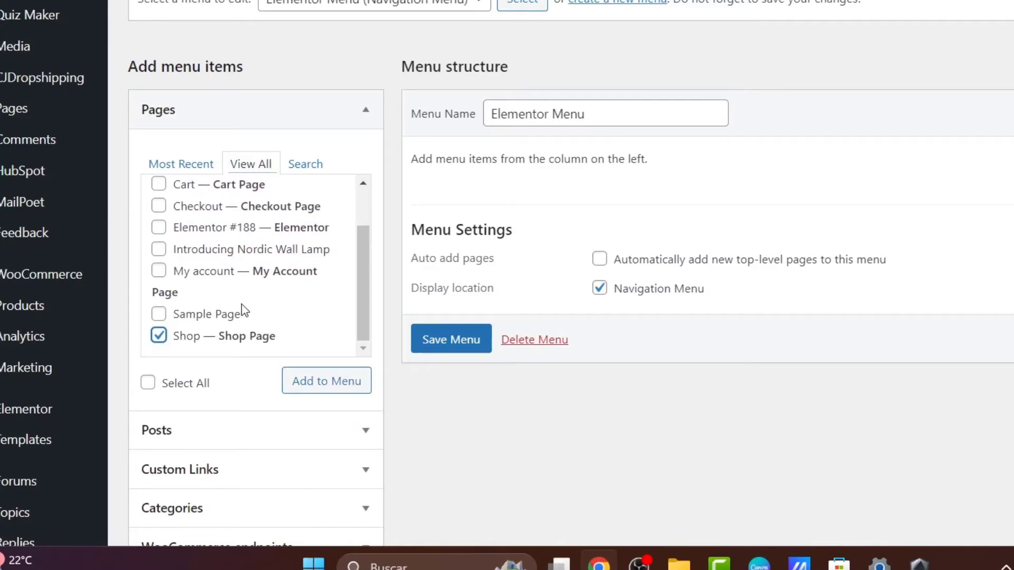
click(326, 380)
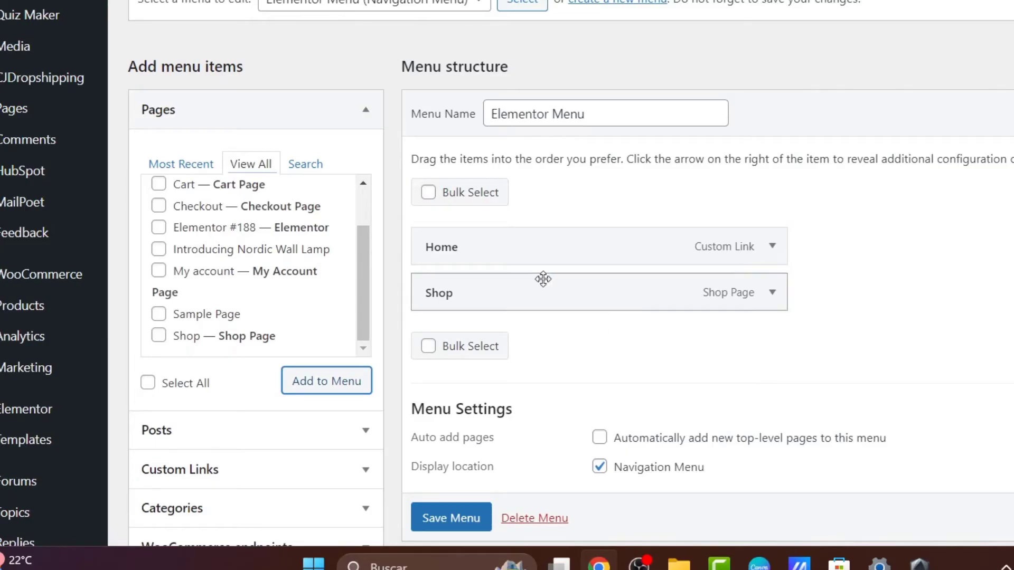
mouse_move(762, 291)
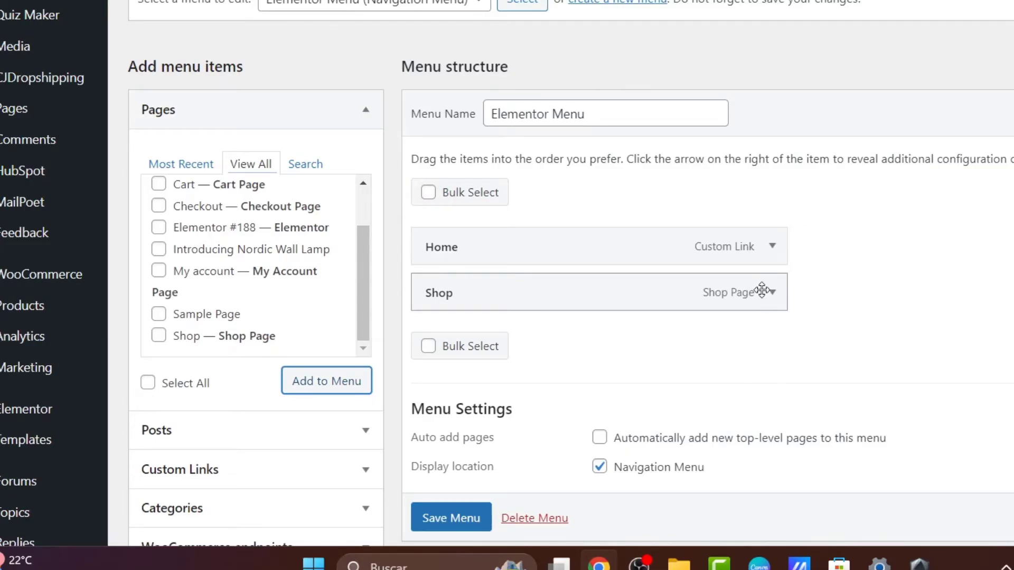
scroll(up, 3)
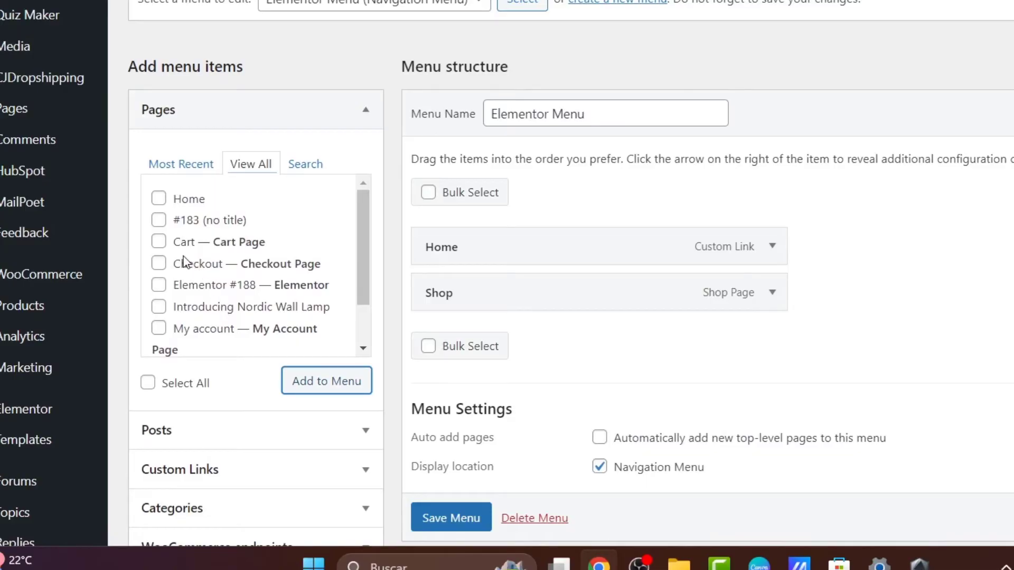
click(159, 284)
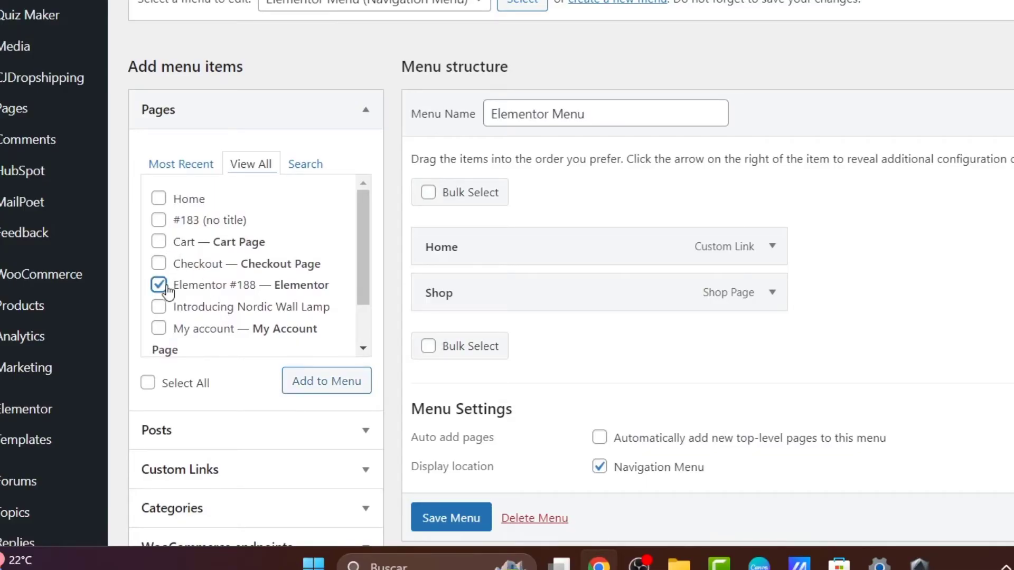
click(326, 380)
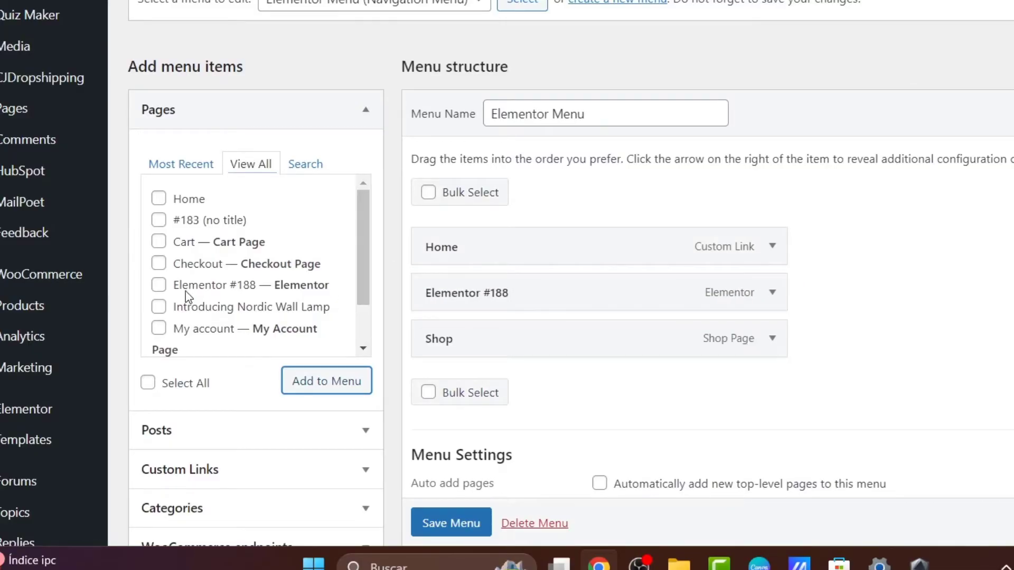
Step: Add the Cart page and save the menu with its four items
scroll(down, 3)
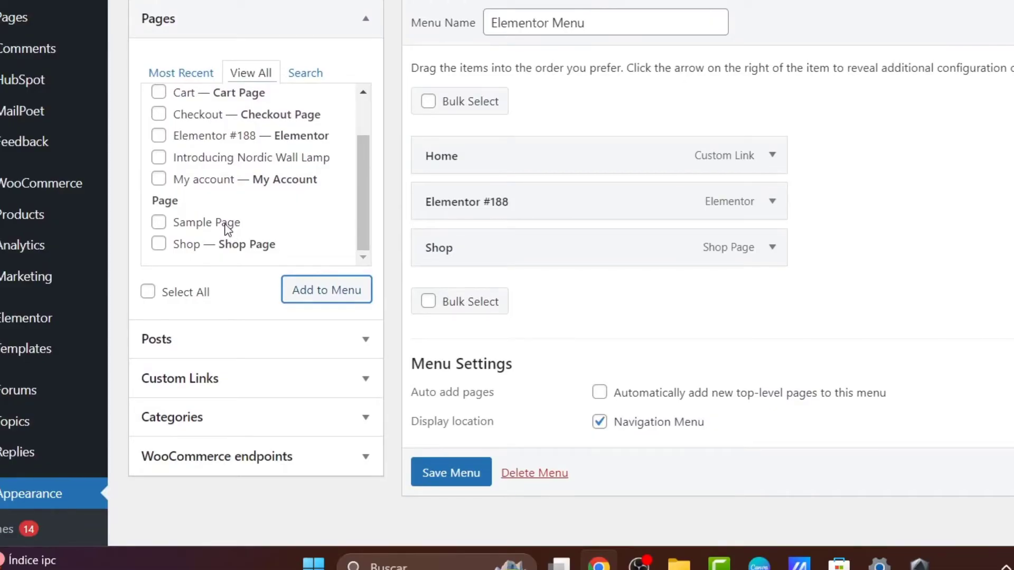
scroll(up, 3)
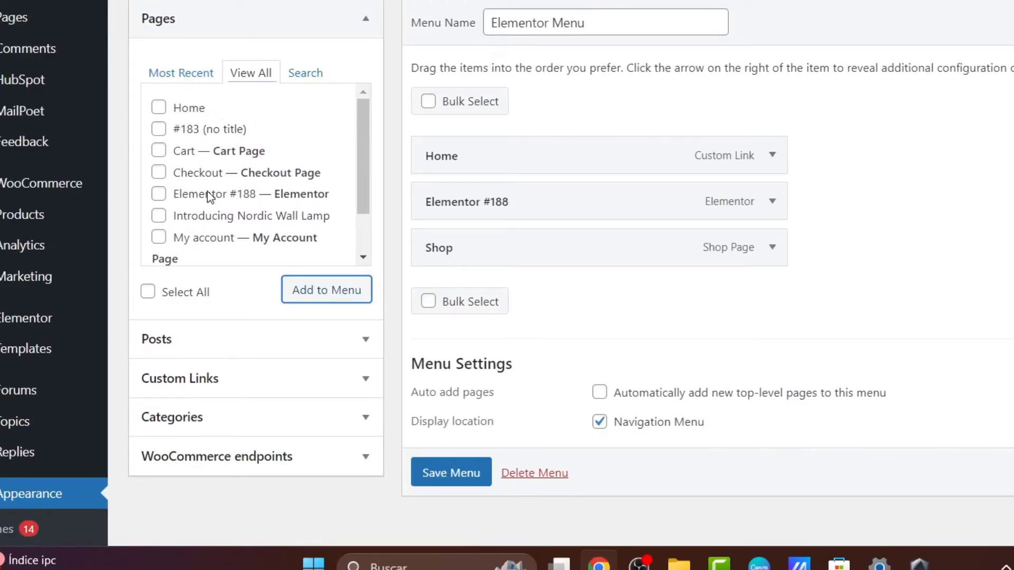
click(158, 150)
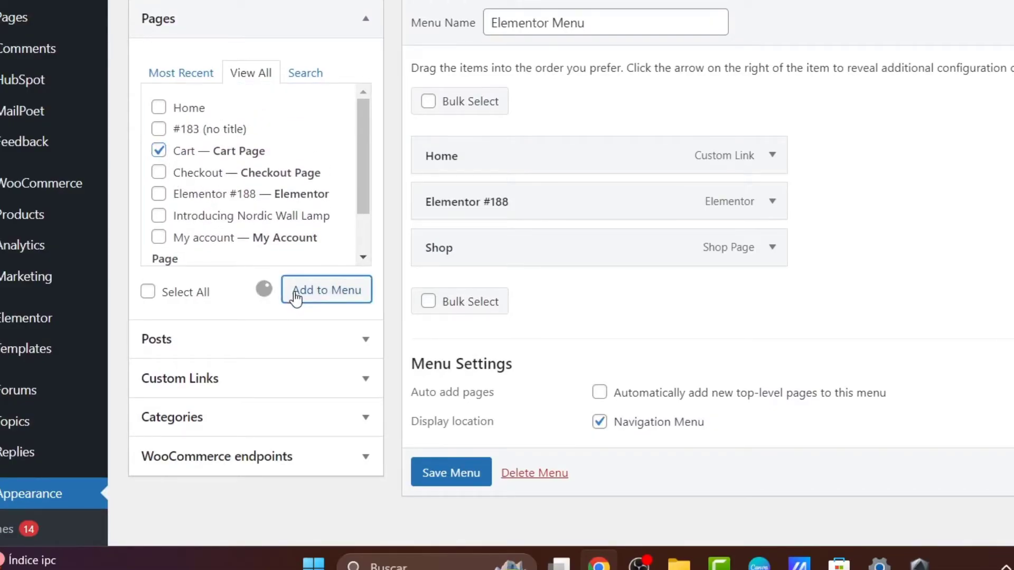
click(326, 290)
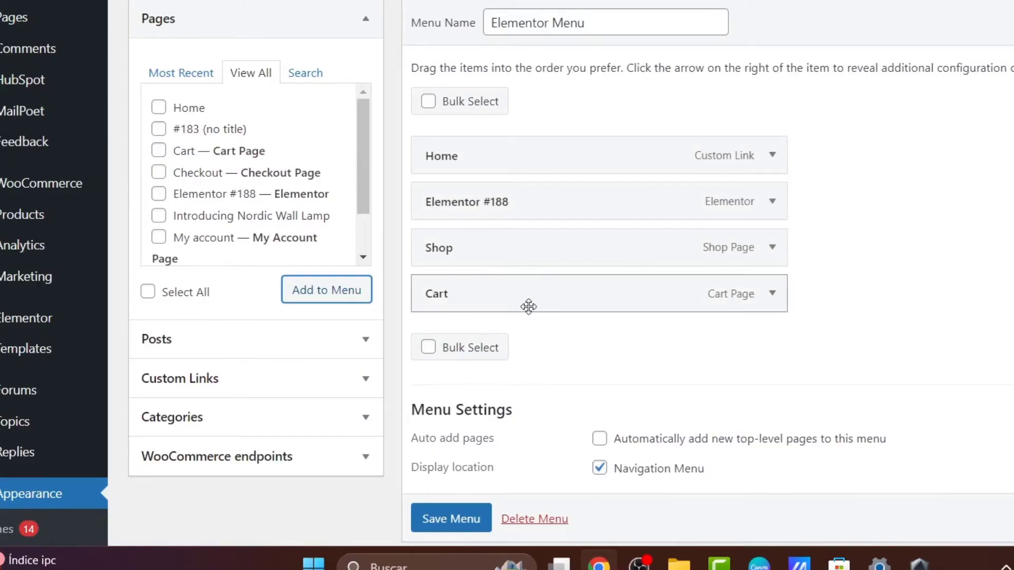
scroll(down, 3)
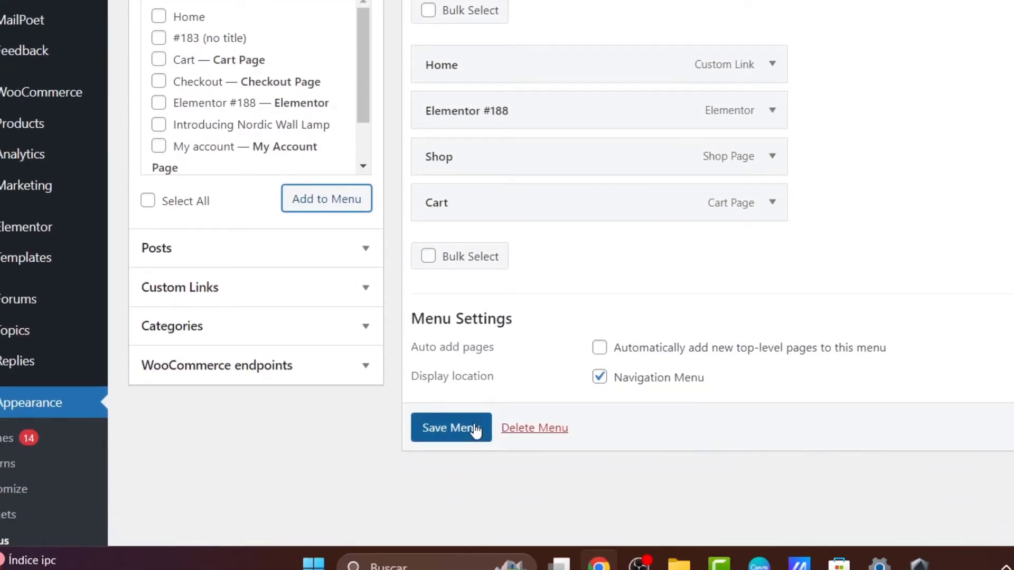
click(451, 428)
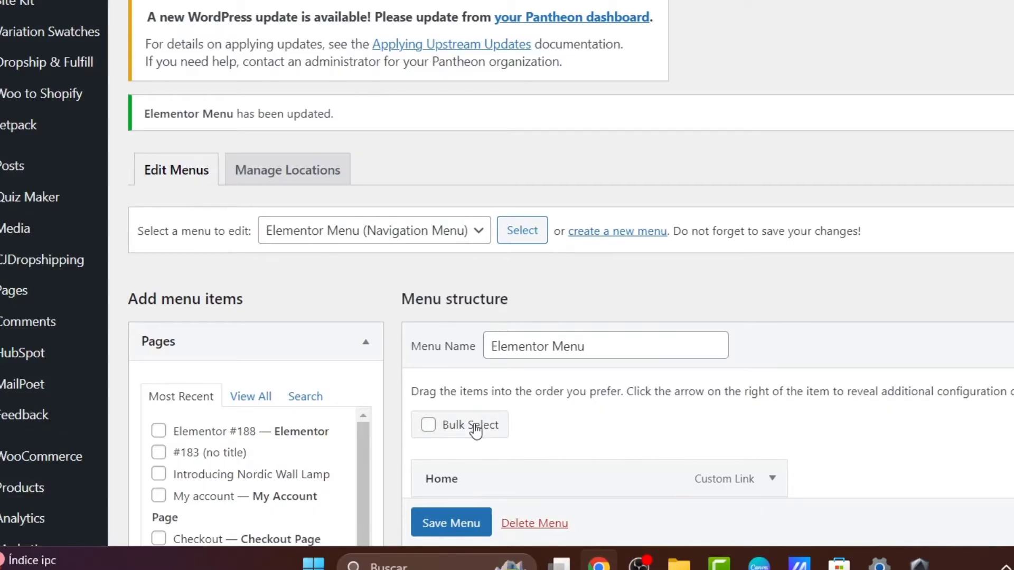
Step: Add the Uncategorized category to the menu and save it again
scroll(down, 3)
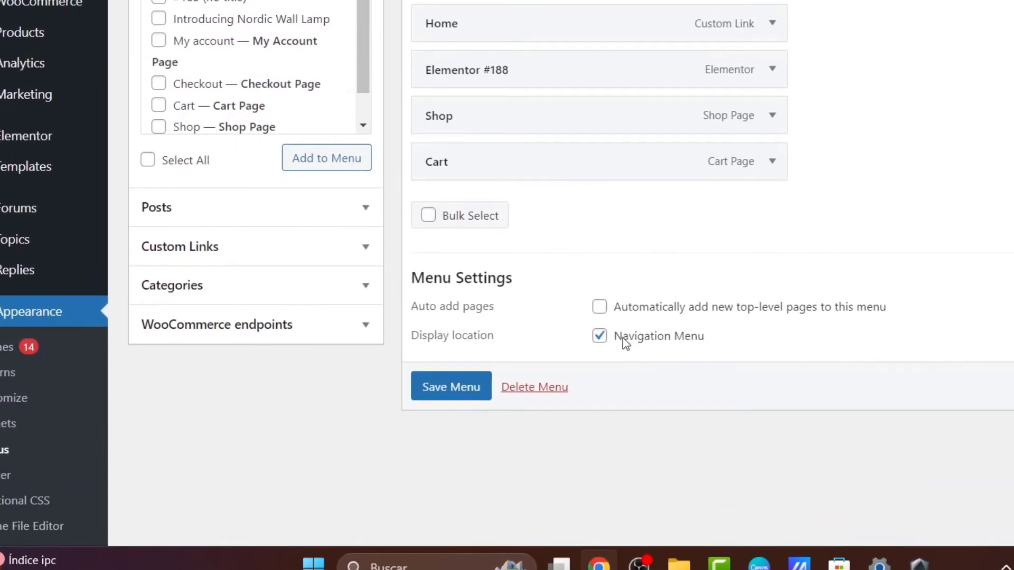
double_click(460, 306)
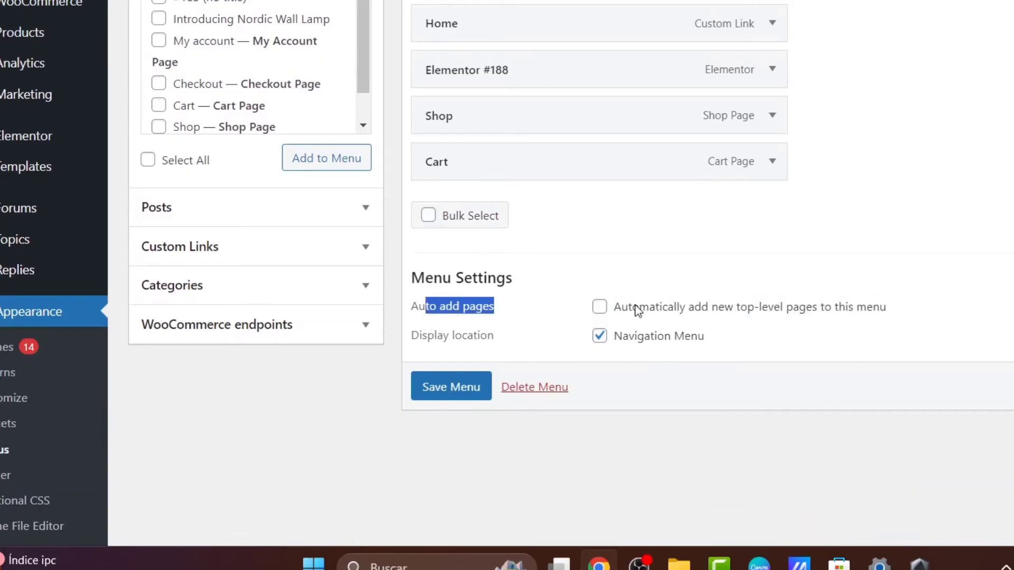
scroll(up, 3)
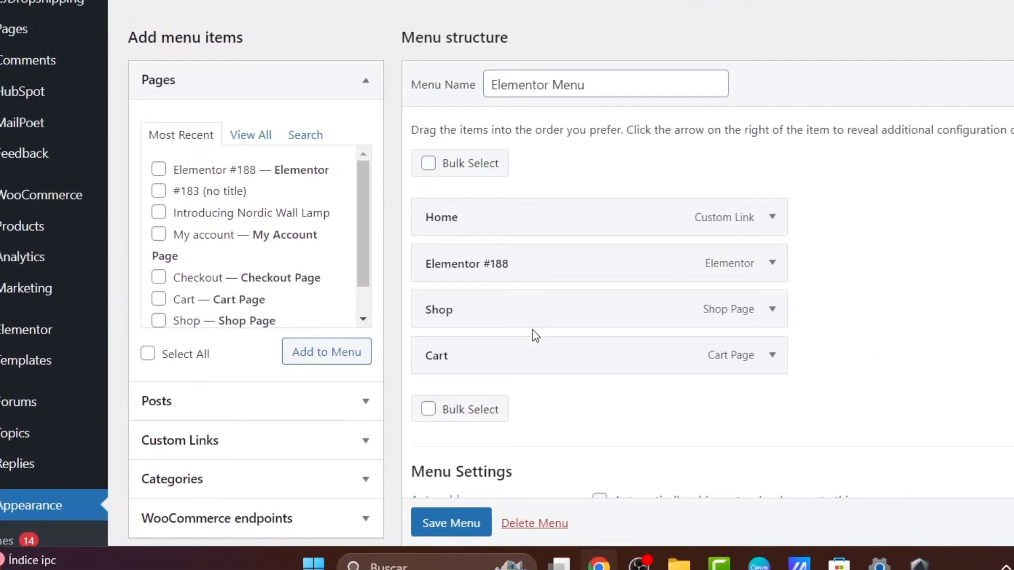
scroll(up, 3)
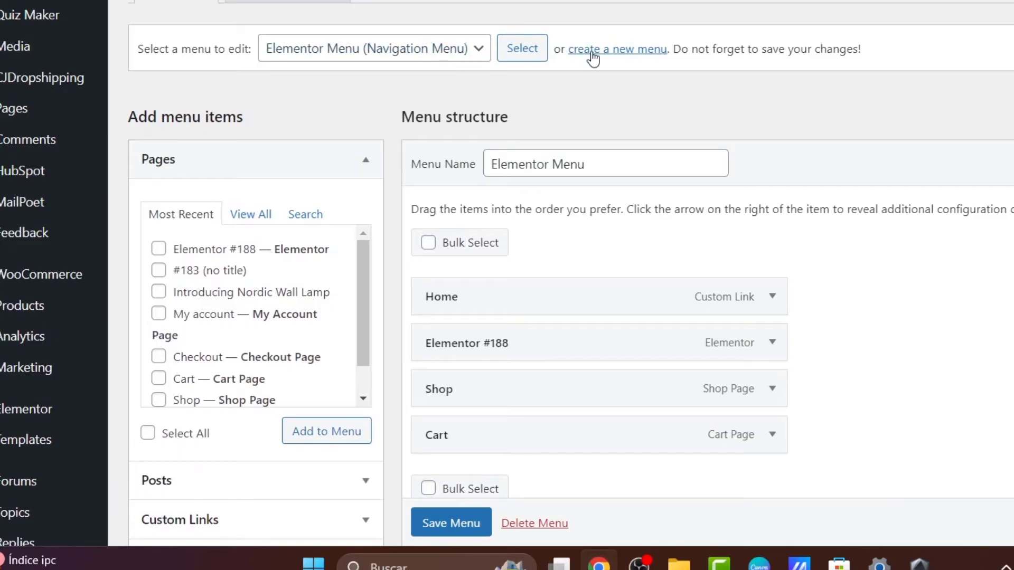
click(374, 48)
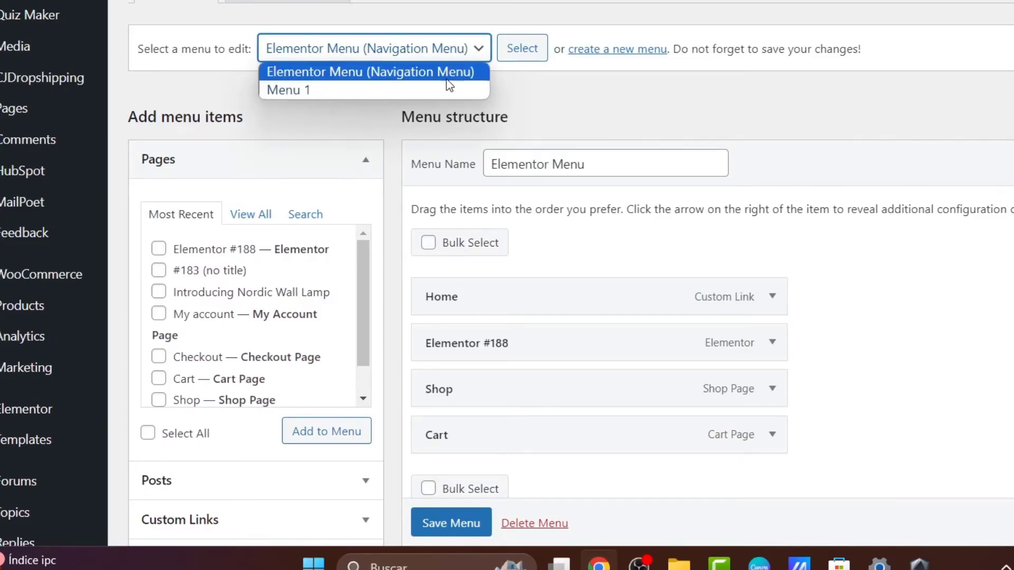
scroll(down, 3)
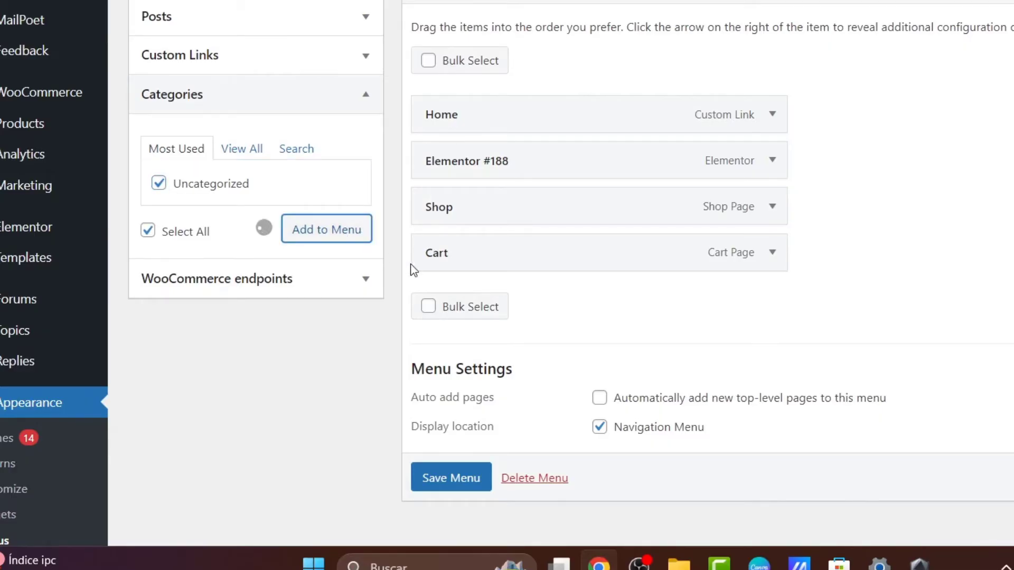
click(326, 229)
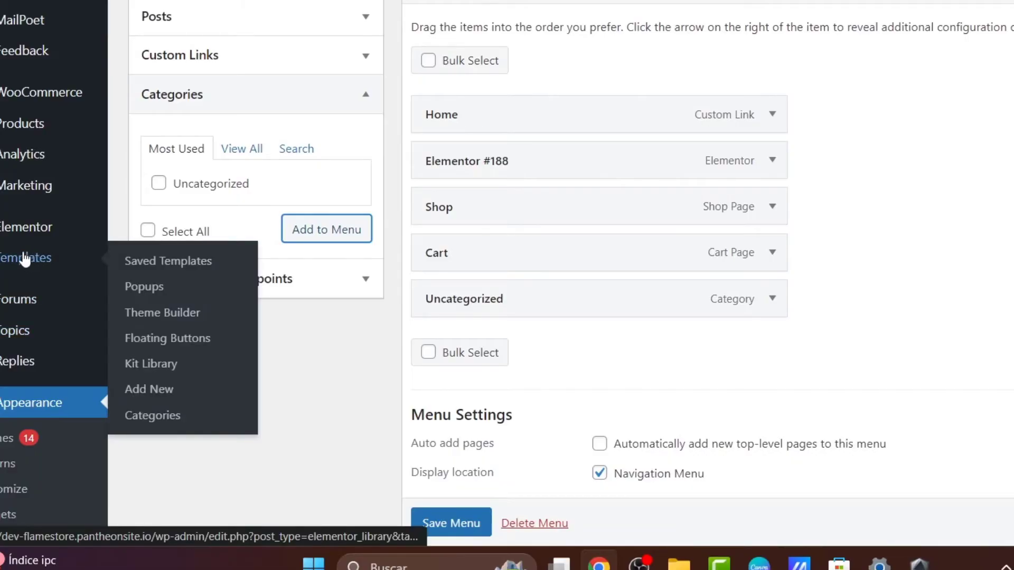
mouse_move(163, 313)
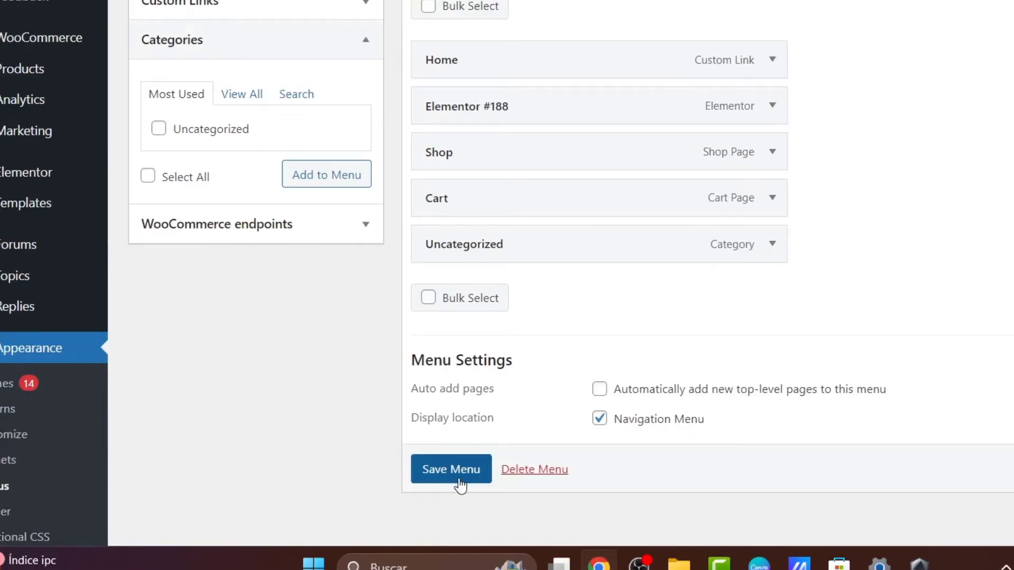
click(451, 469)
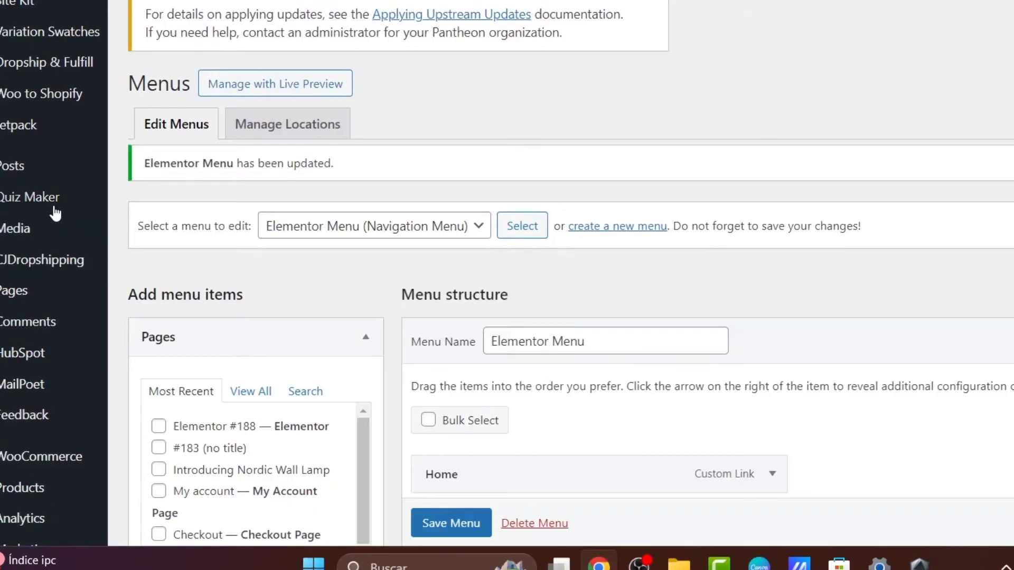
scroll(down, 3)
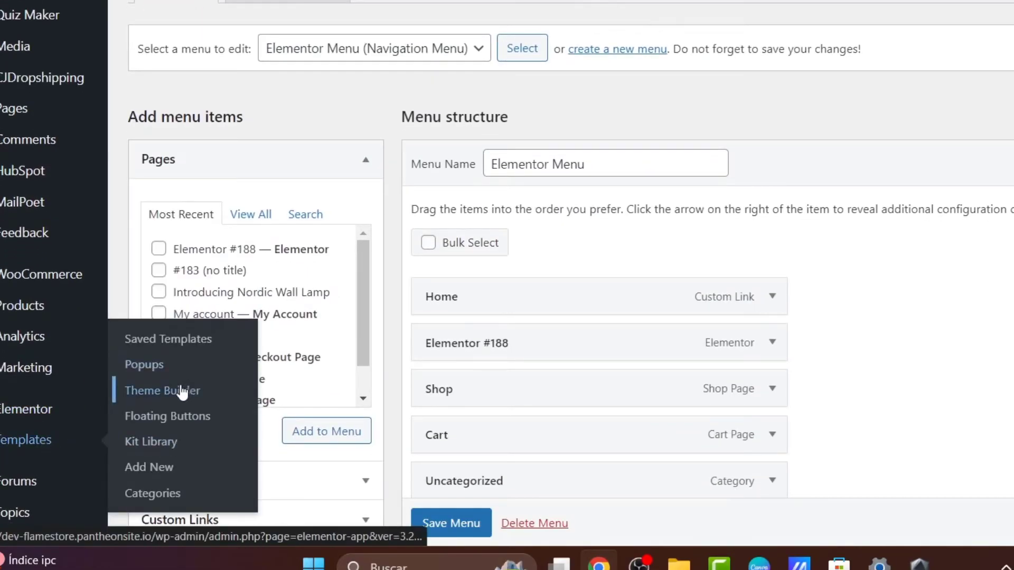
Step: Create a new Header site part in Elementor's Theme Builder
click(163, 391)
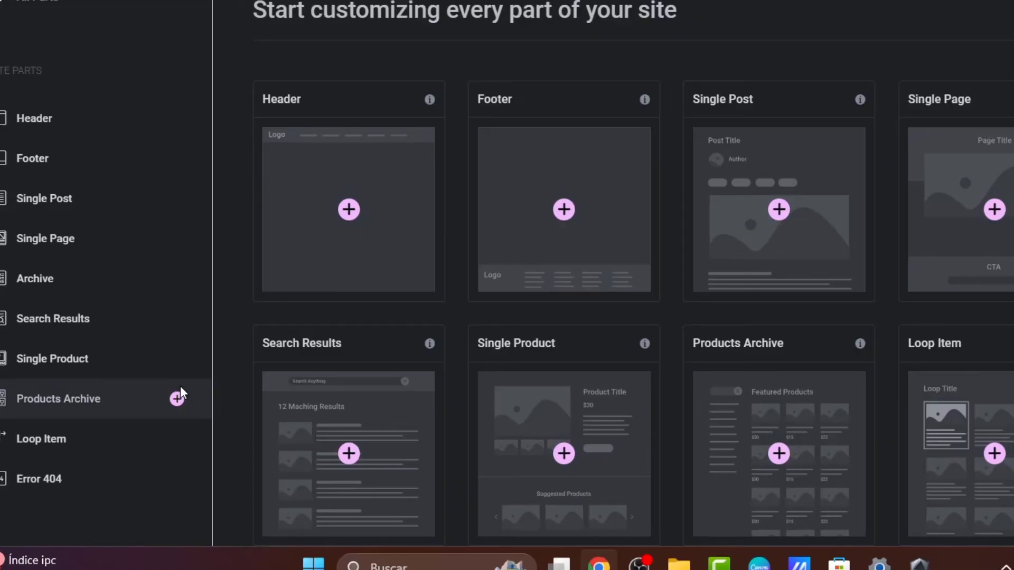
mouse_move(369, 161)
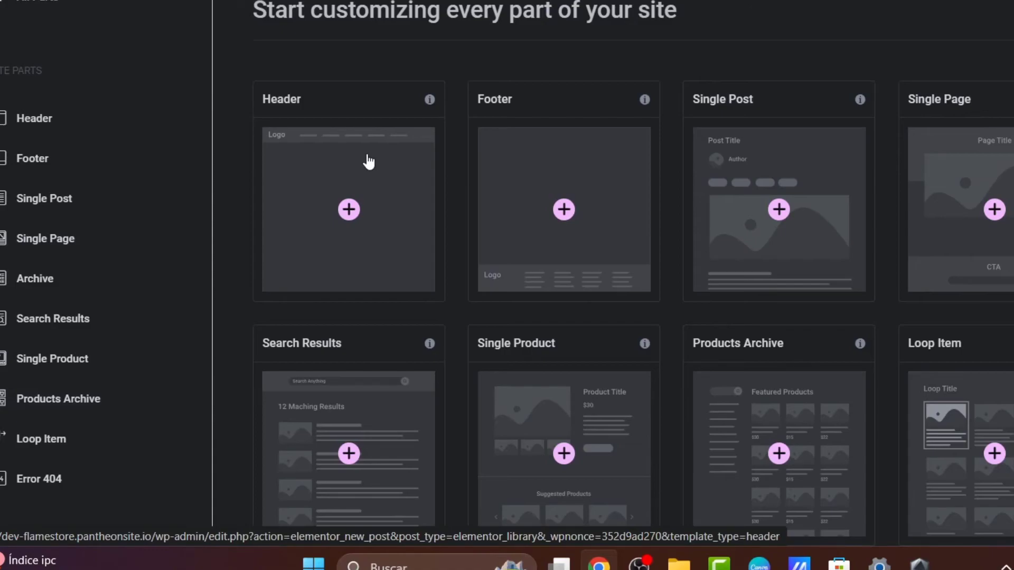
mouse_move(414, 200)
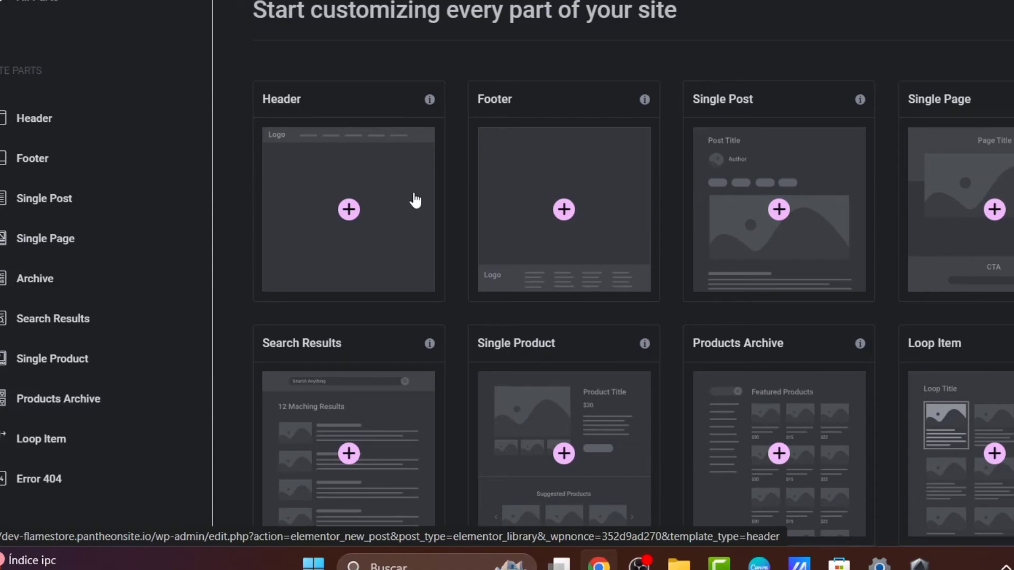
mouse_move(471, 152)
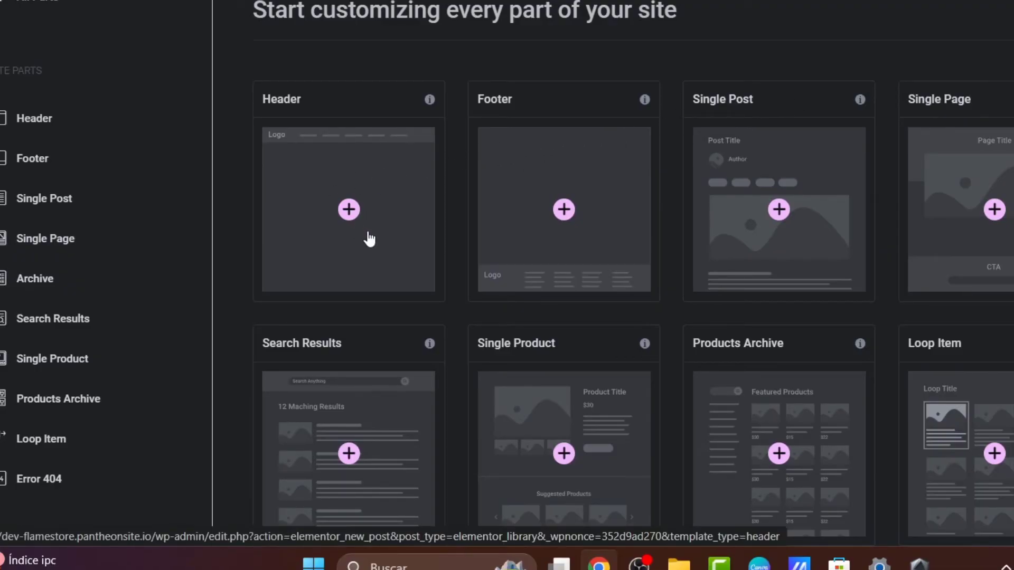
mouse_move(386, 235)
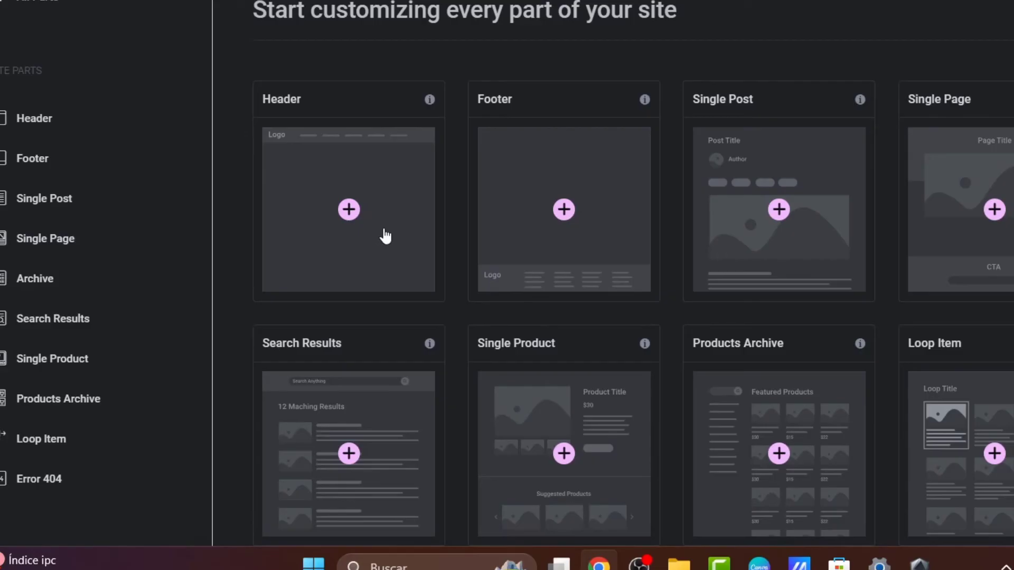
mouse_move(336, 221)
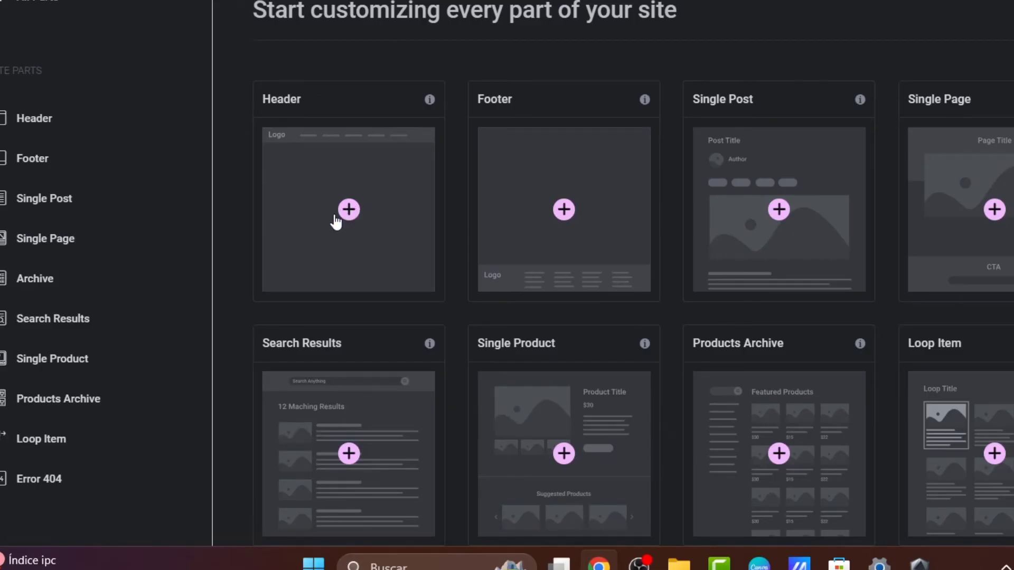
click(349, 210)
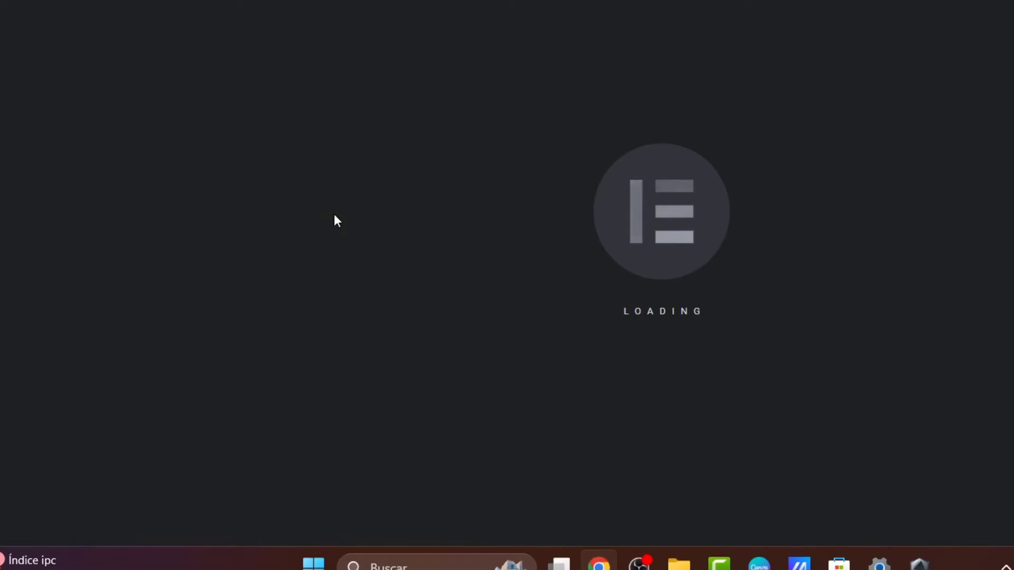
mouse_move(782, 305)
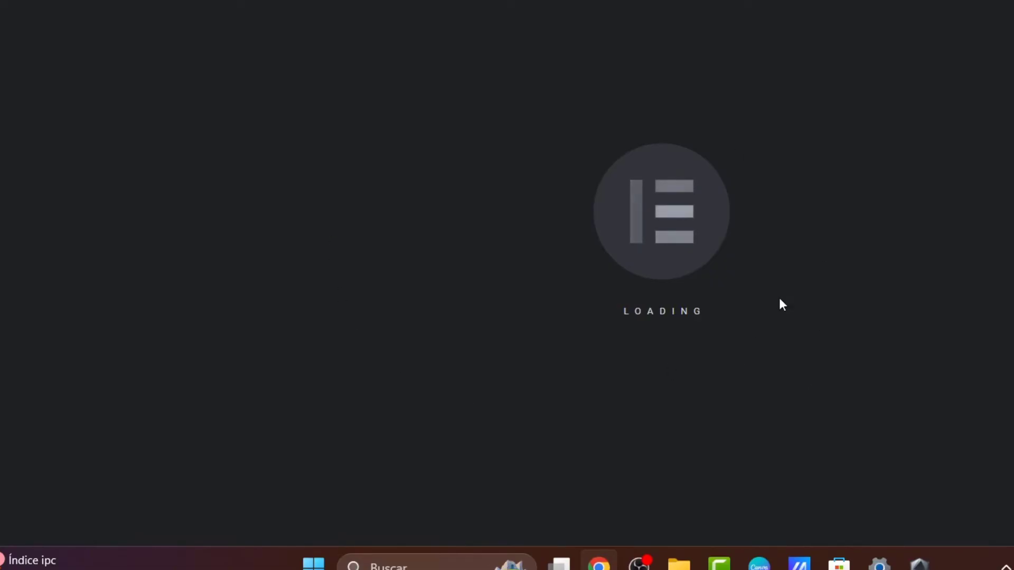
mouse_move(740, 277)
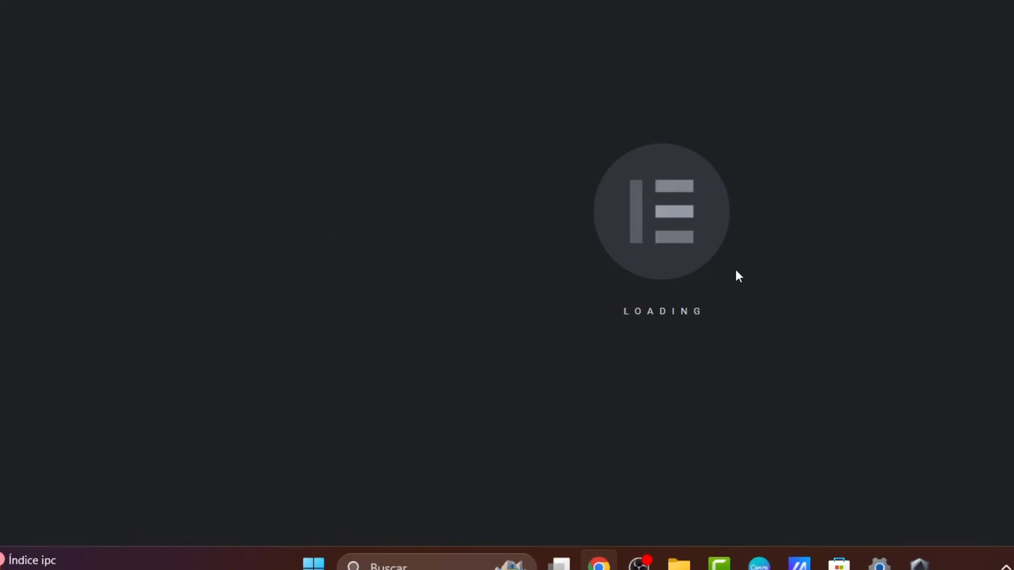
mouse_move(693, 407)
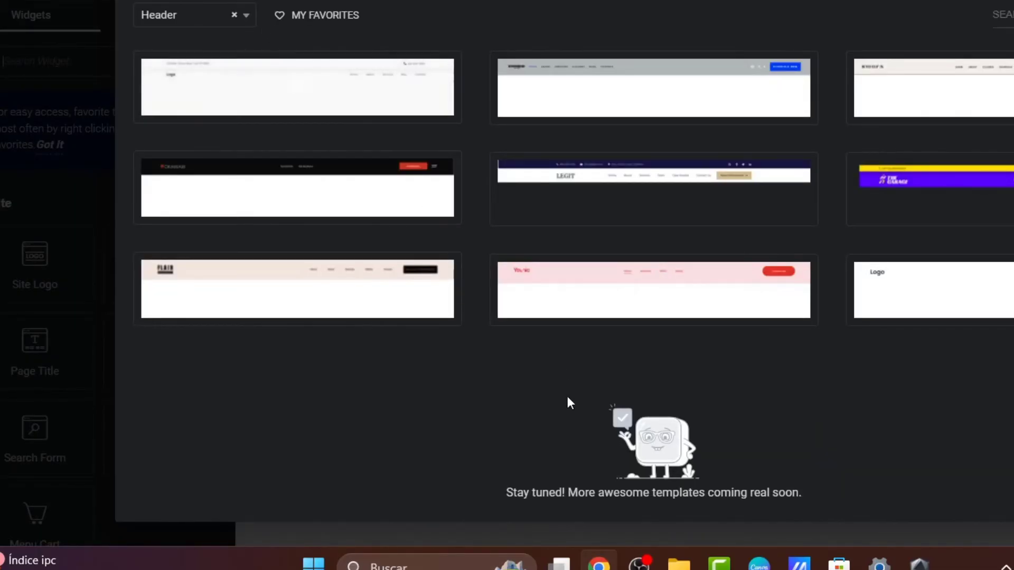
mouse_move(472, 448)
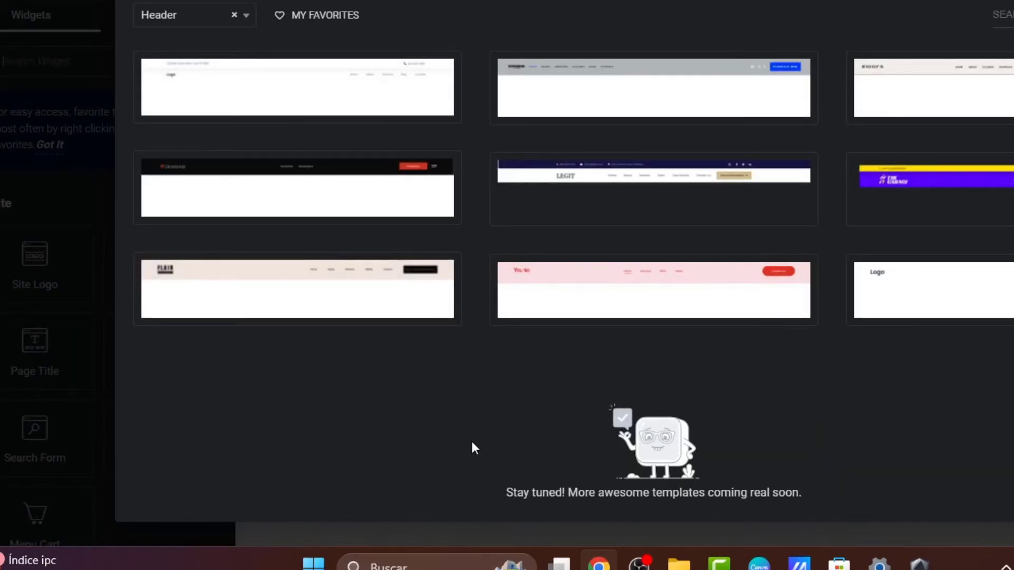
mouse_move(963, 174)
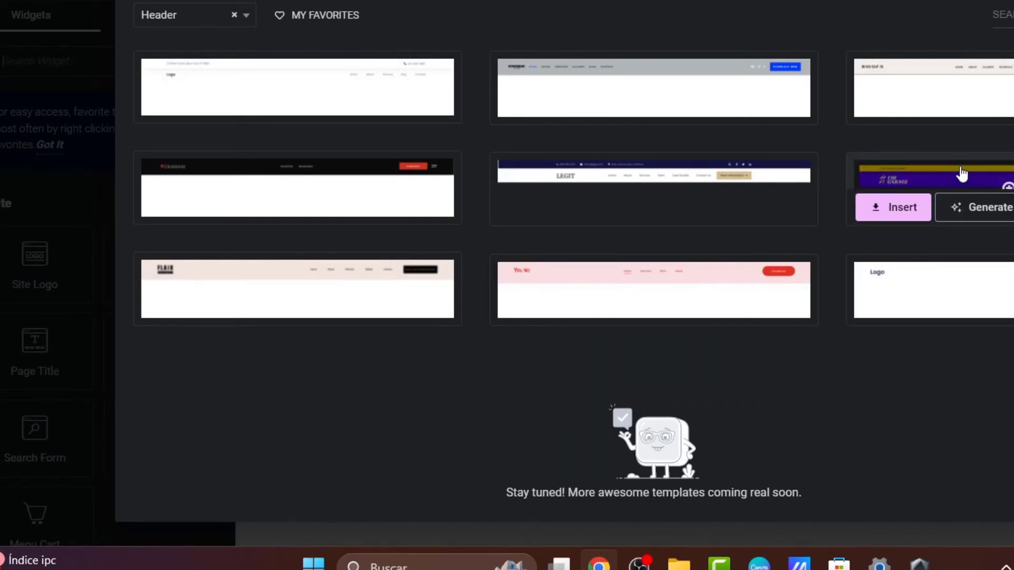
Step: Start a blank header and add the WordPress Menu widget found by searching 'menu'
click(892, 207)
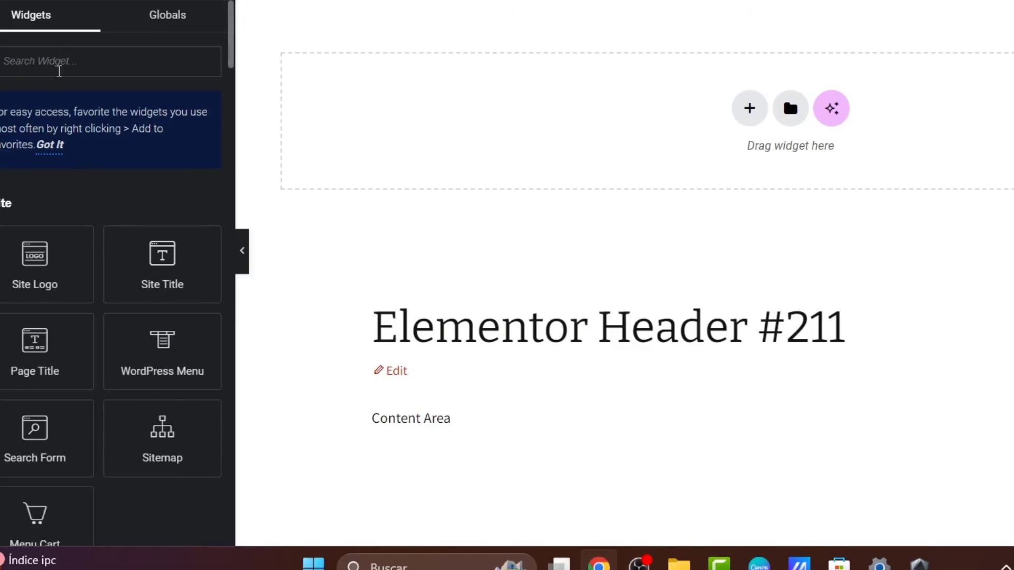
text(me)
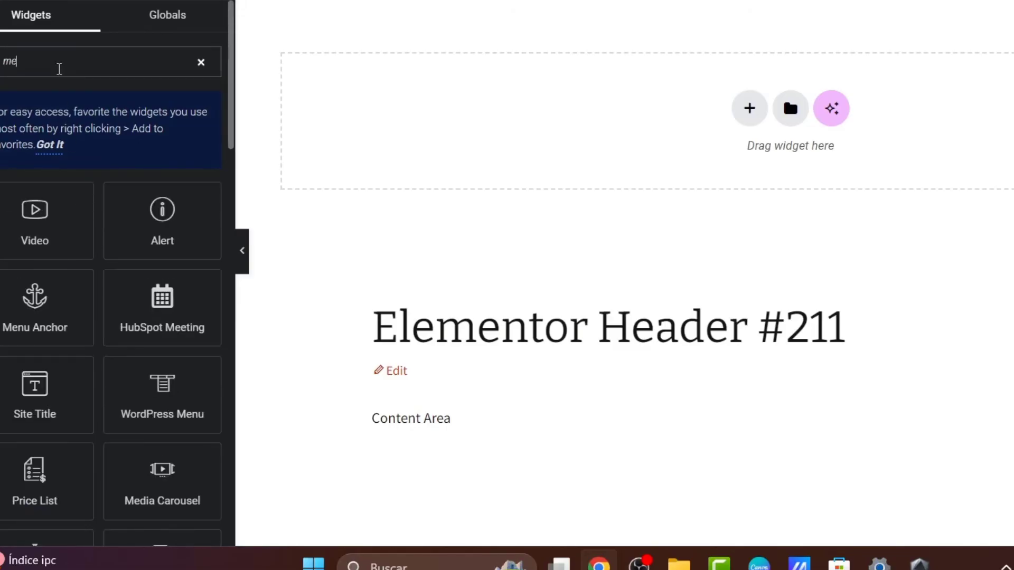
text(nu)
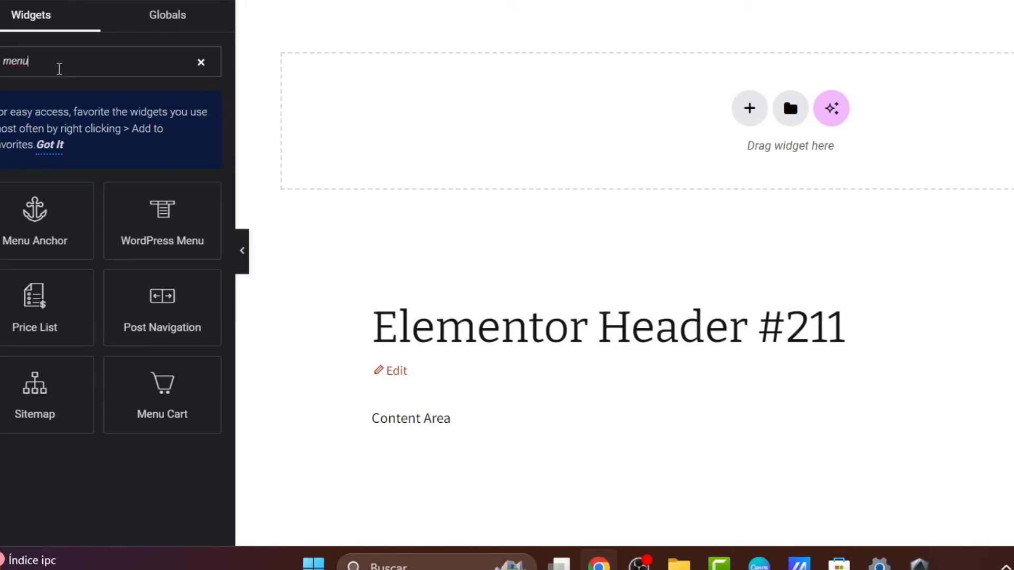
click(156, 206)
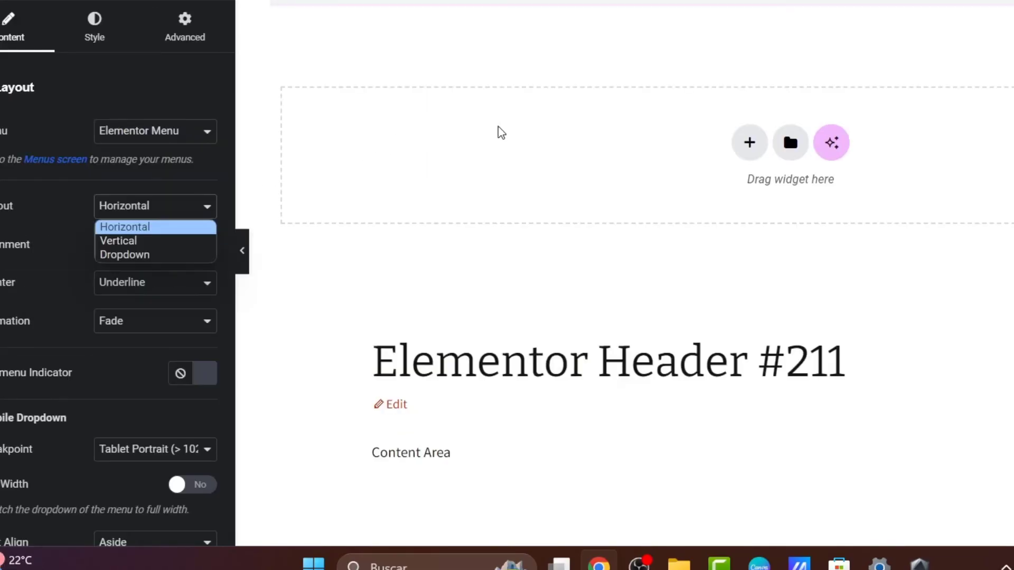
Step: Show Elementor Menu in the widget and set its layout to Vertical, then Dropdown
click(154, 131)
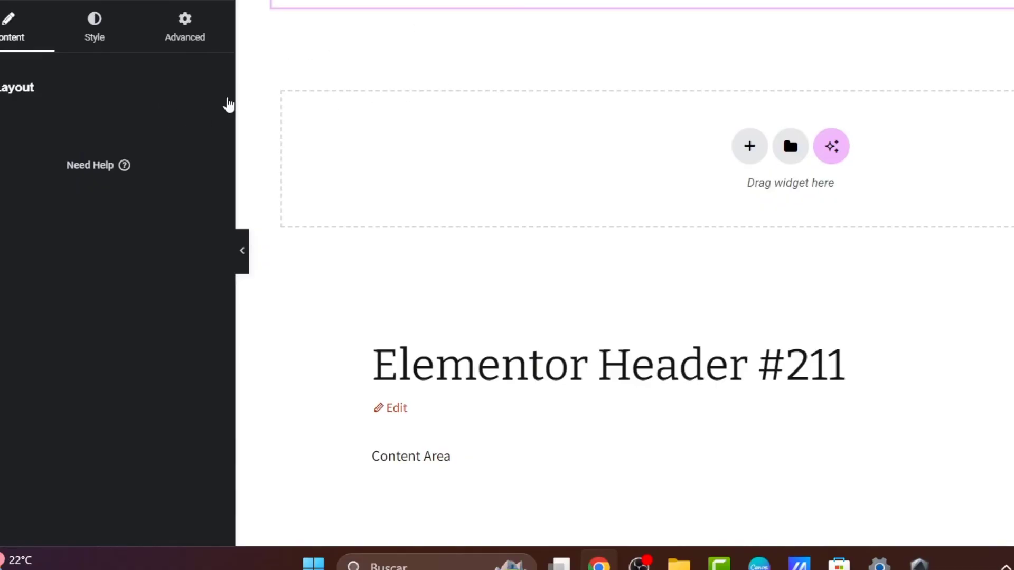
click(154, 131)
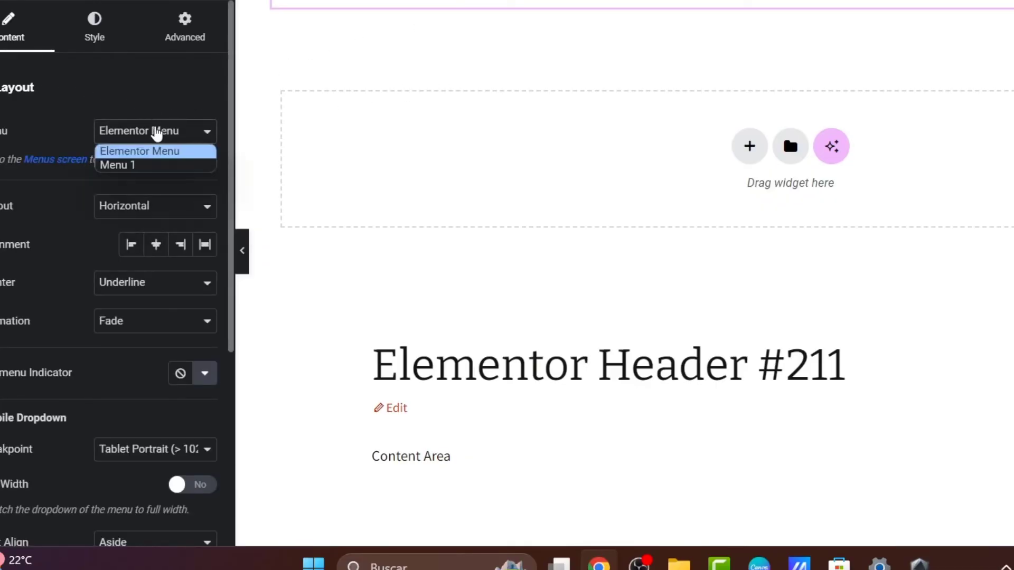
click(139, 151)
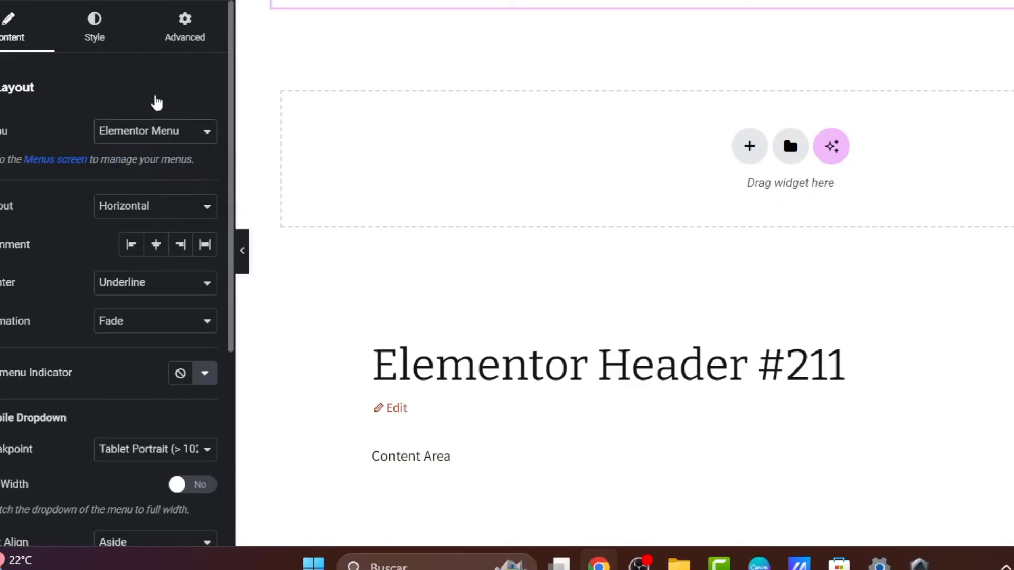
mouse_move(730, 91)
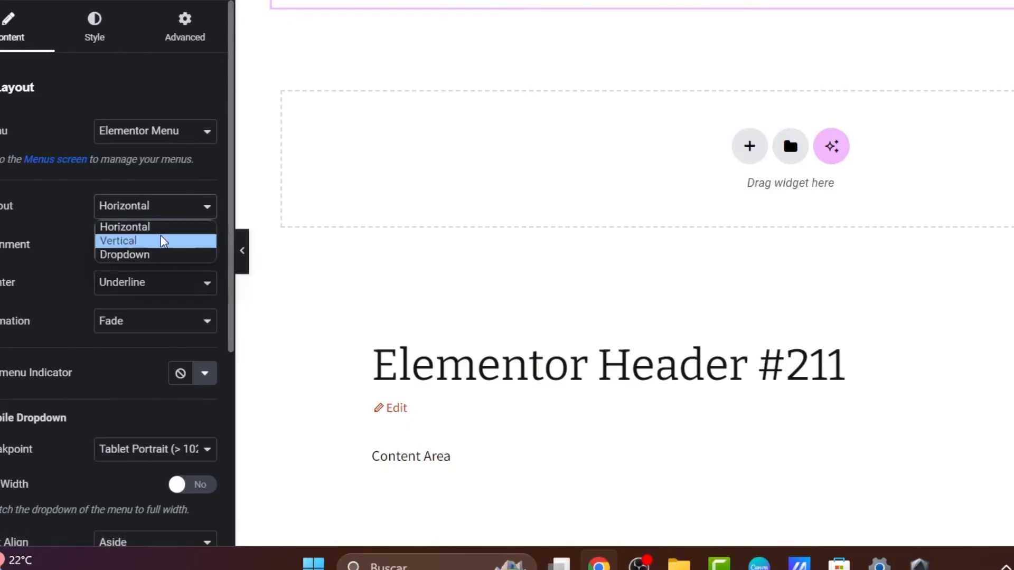
click(119, 240)
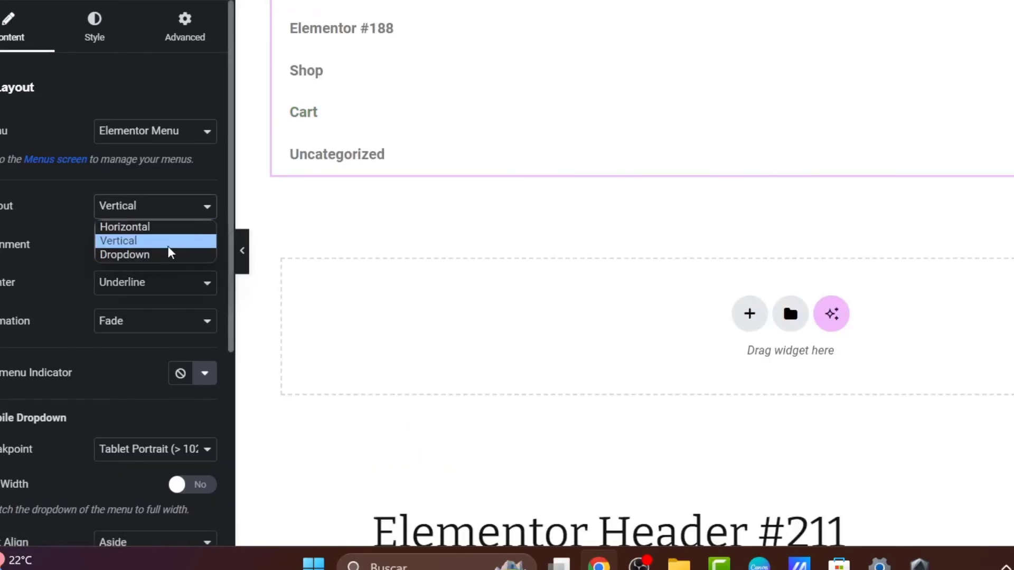
click(125, 254)
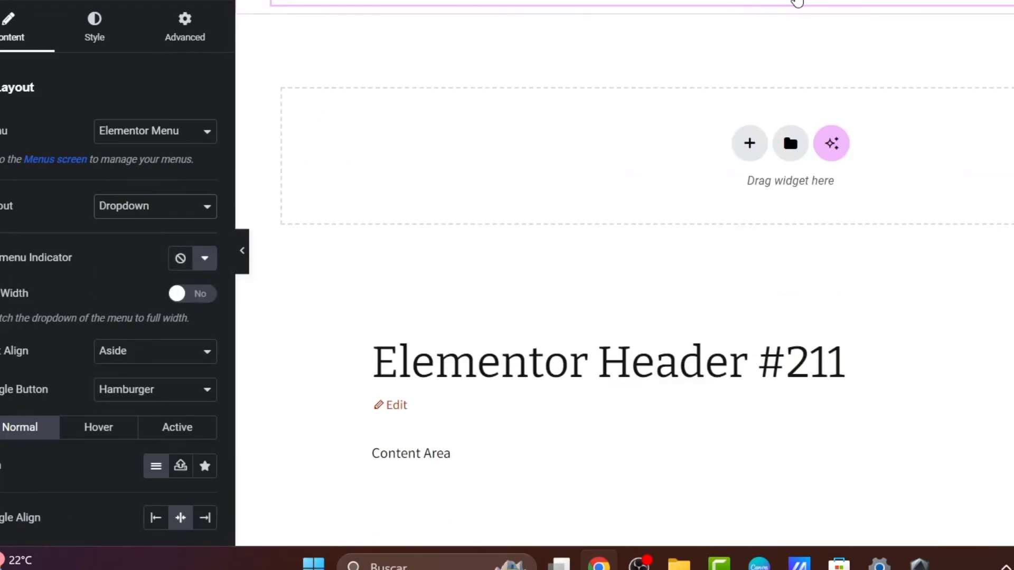
scroll(down, 3)
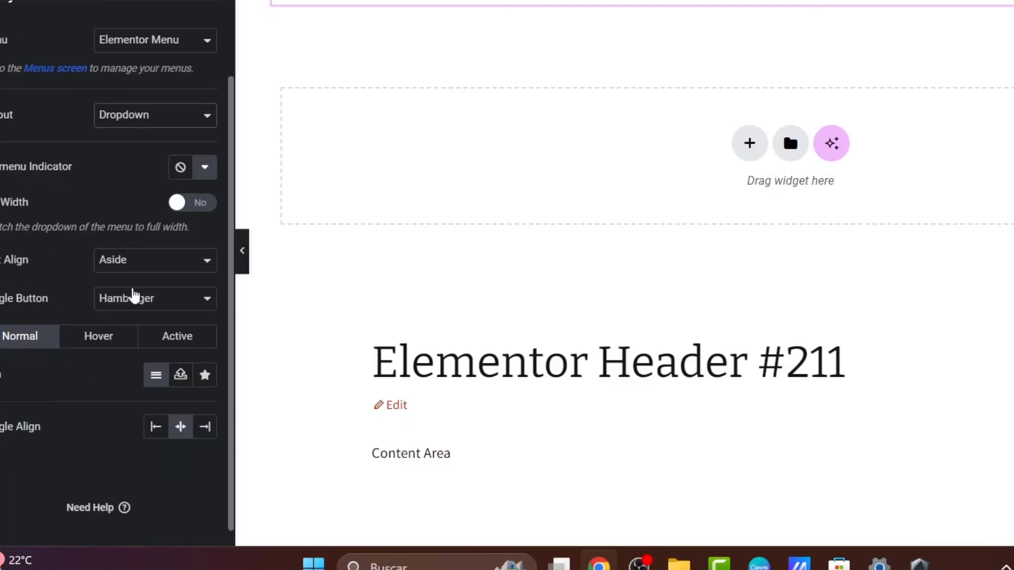
click(98, 336)
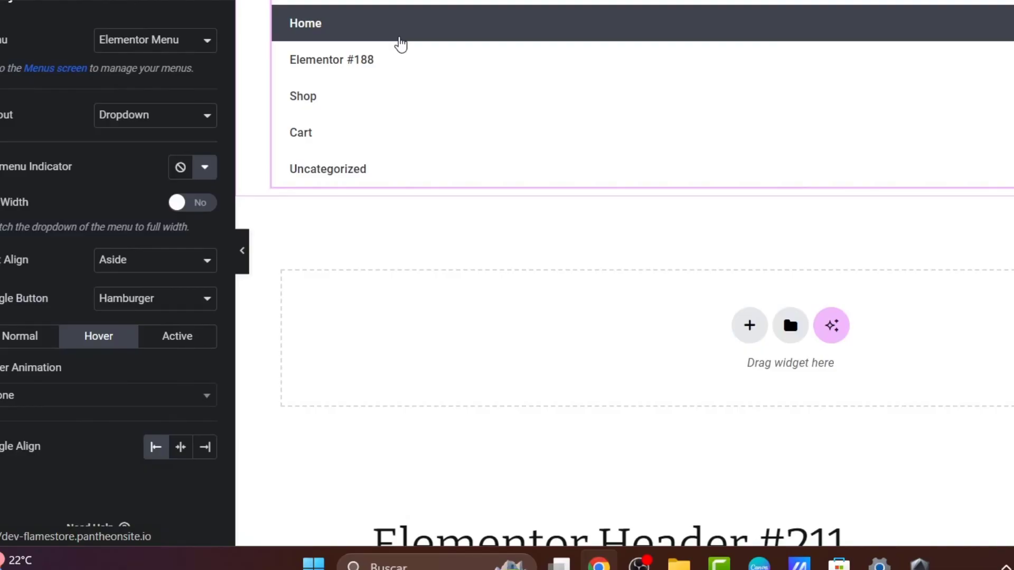
mouse_move(476, 132)
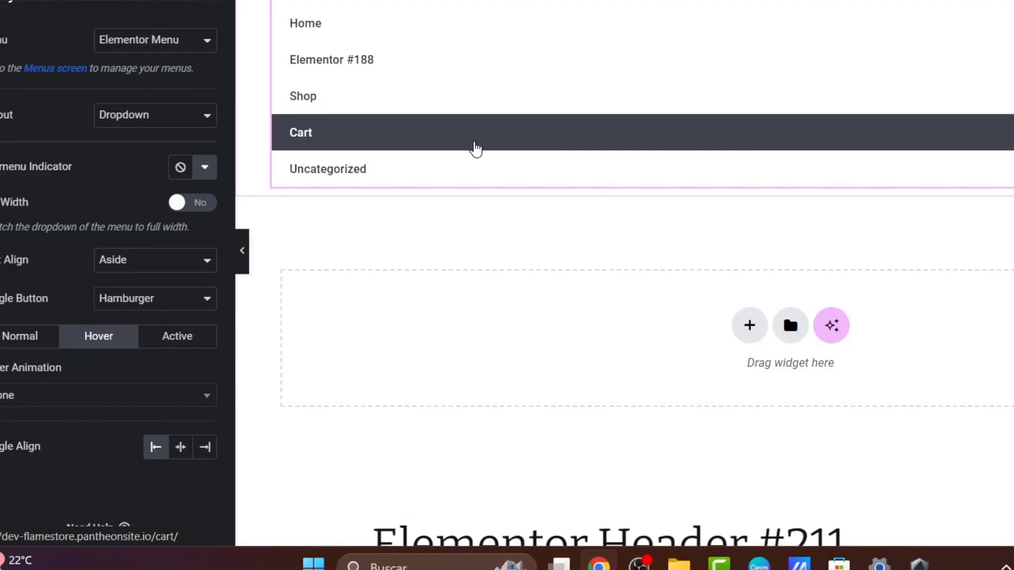
mouse_move(109, 188)
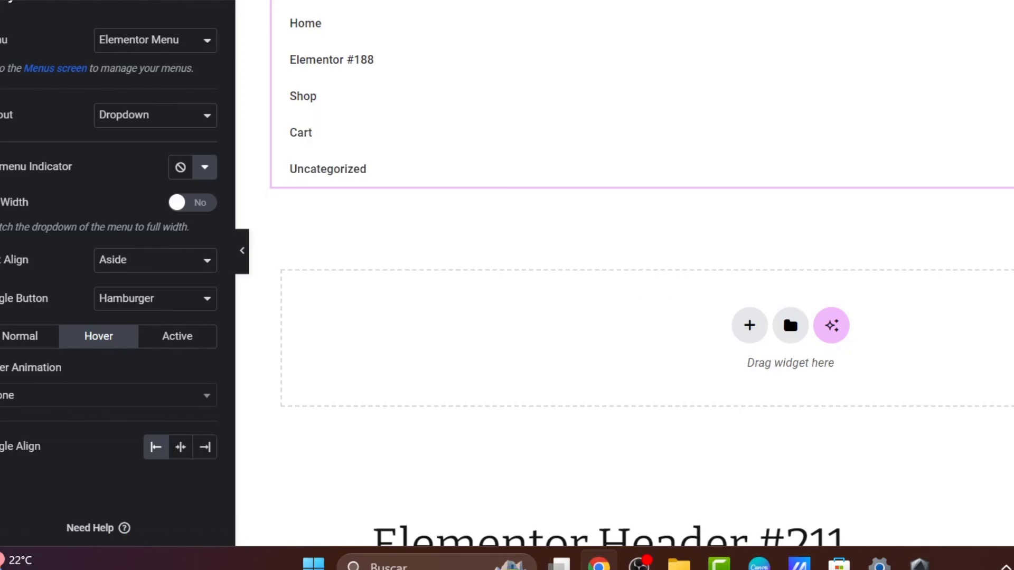
Step: Preview the header at mobile width, collapse the menu and set the layout back to Horizontal
scroll(down, 3)
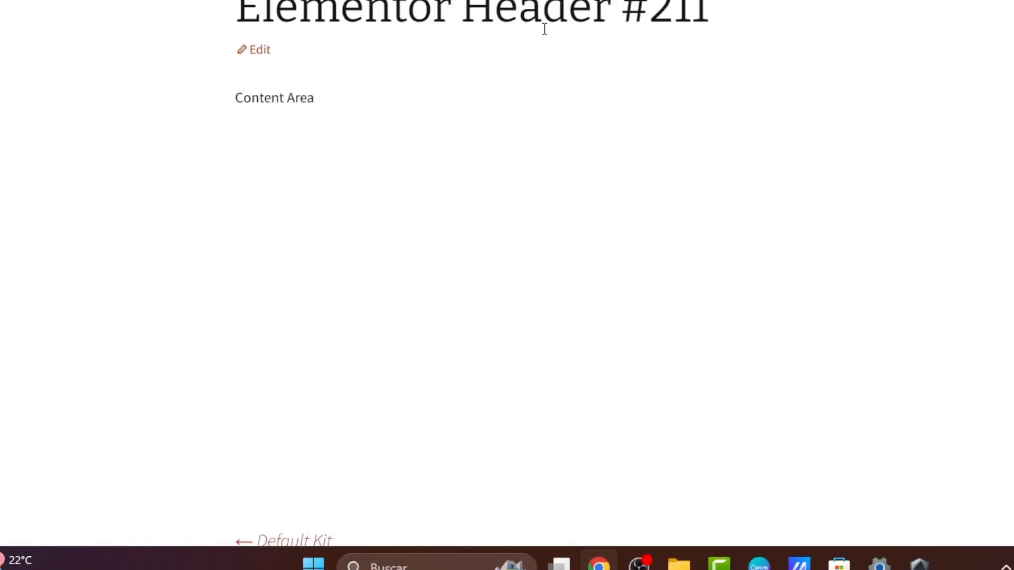
mouse_move(611, 62)
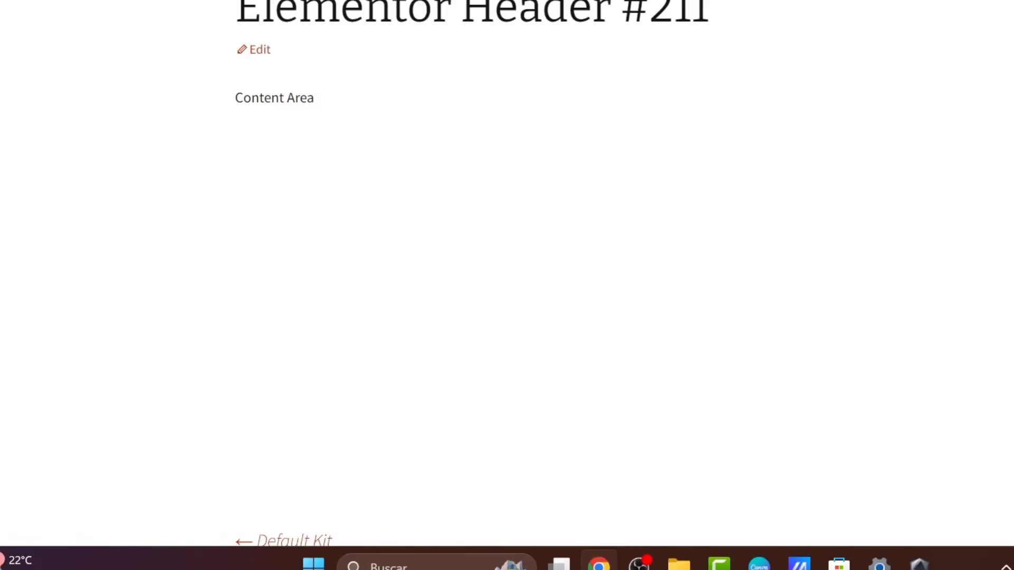
click(260, 49)
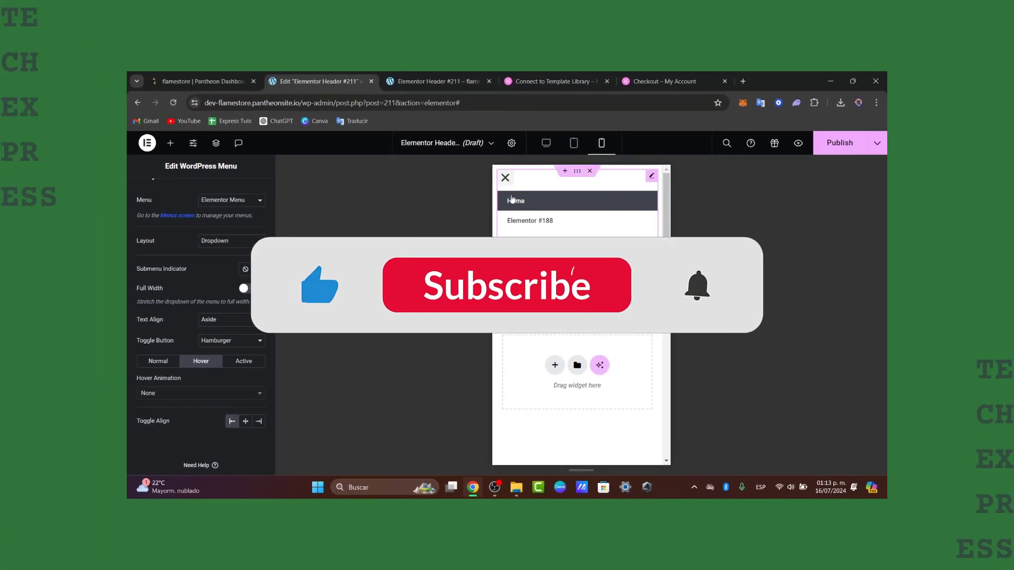
click(505, 177)
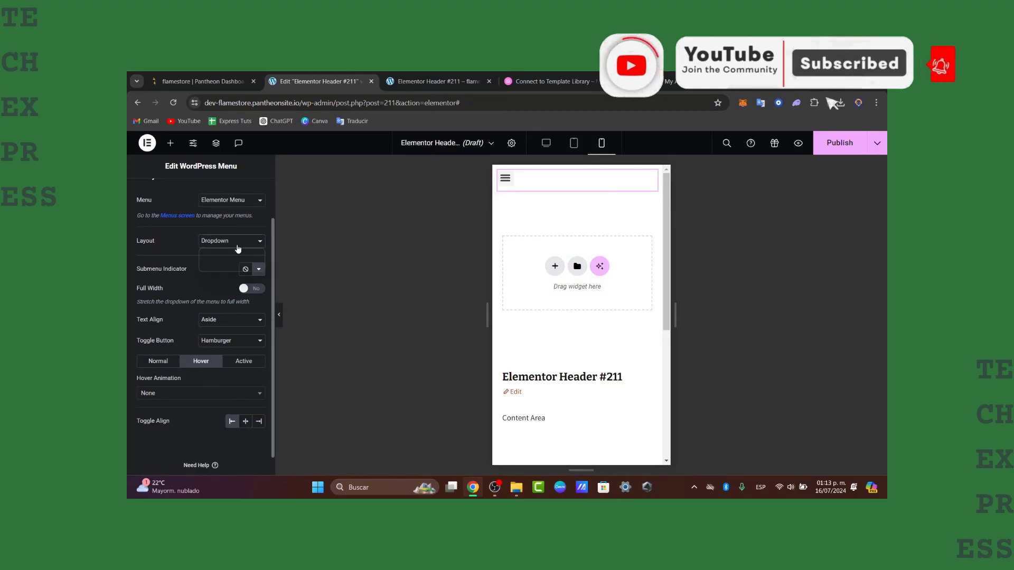
click(231, 241)
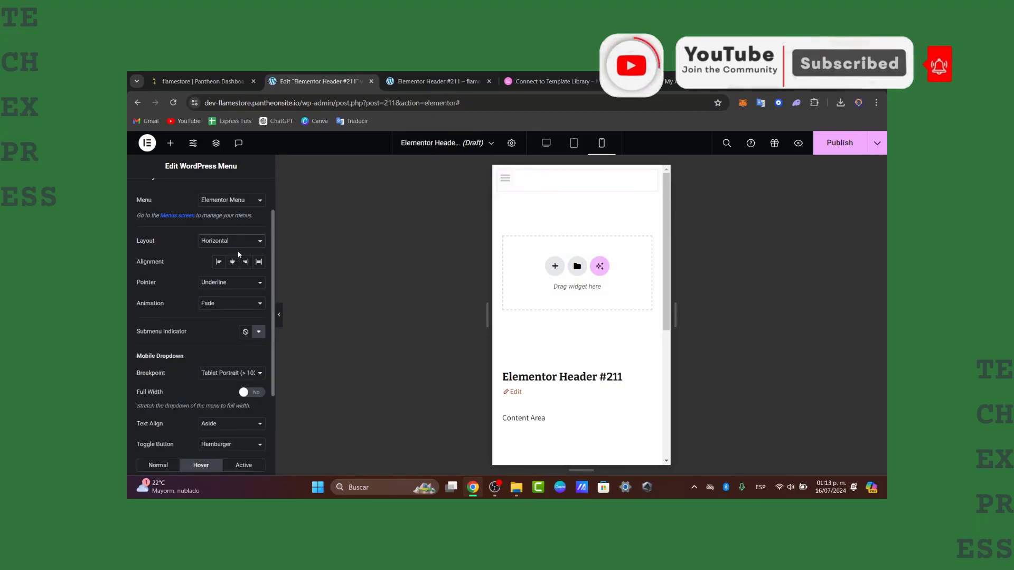